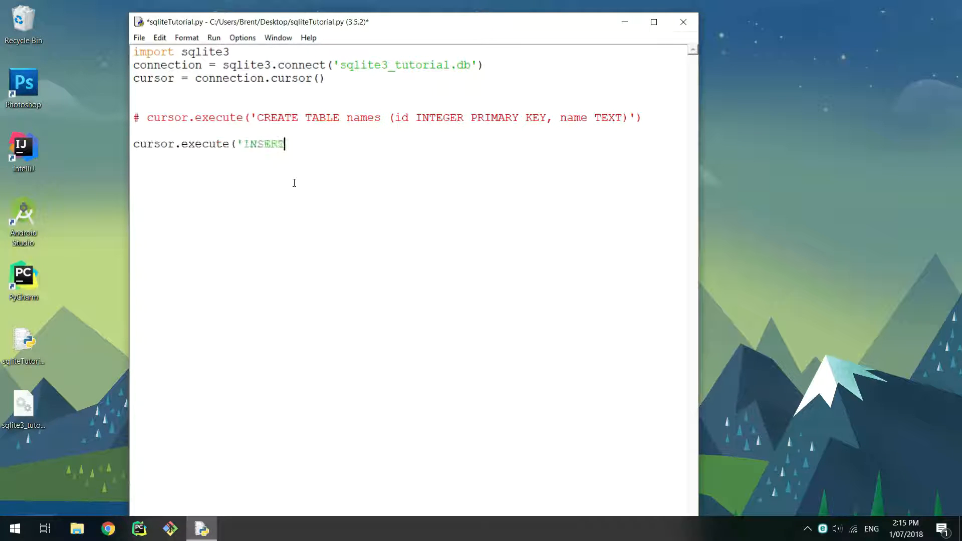
Add cursor.execute inserting (1, 'Donald') into names and start saving the script to the Desktop.
type("INTO names VALUES(?, ?)'")
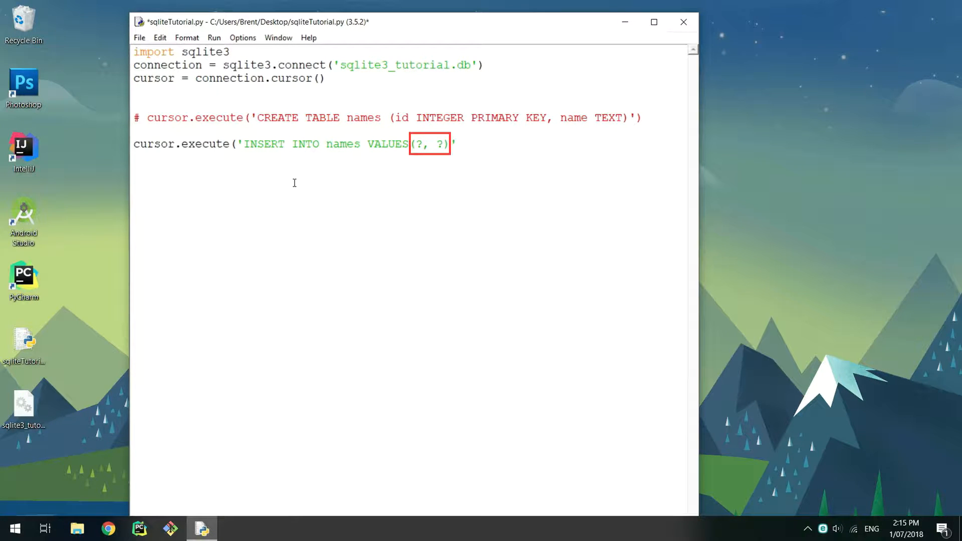
type(", (1, 'Donald'))")
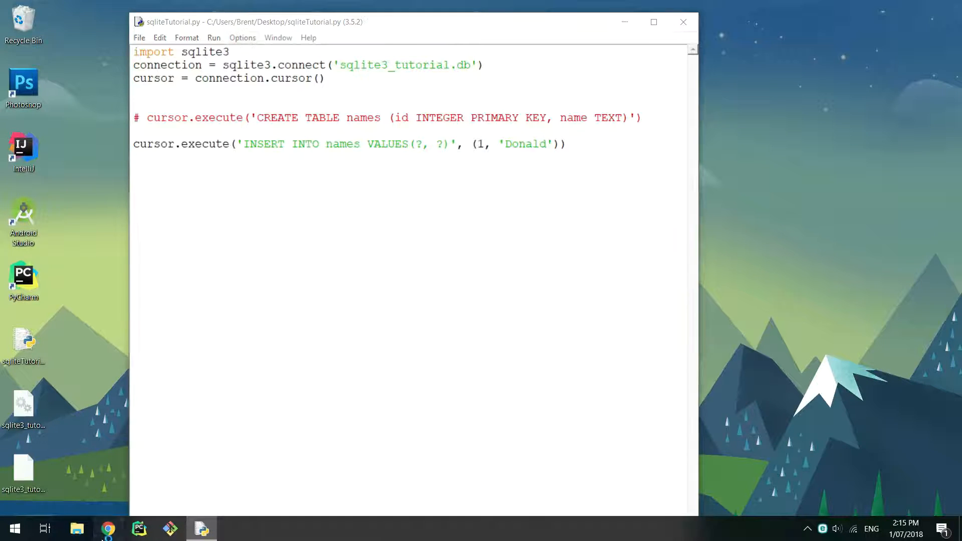
left_click(108, 529)
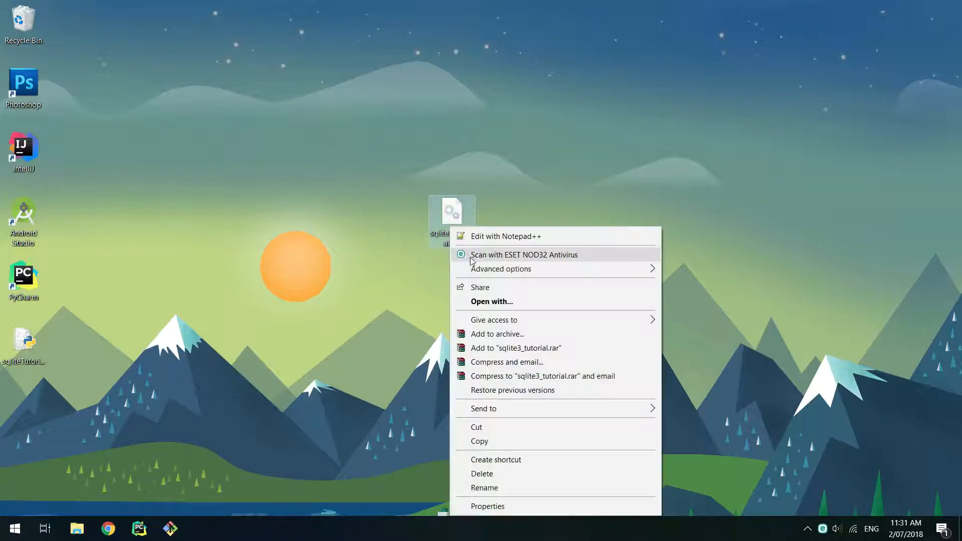
left_click(507, 236)
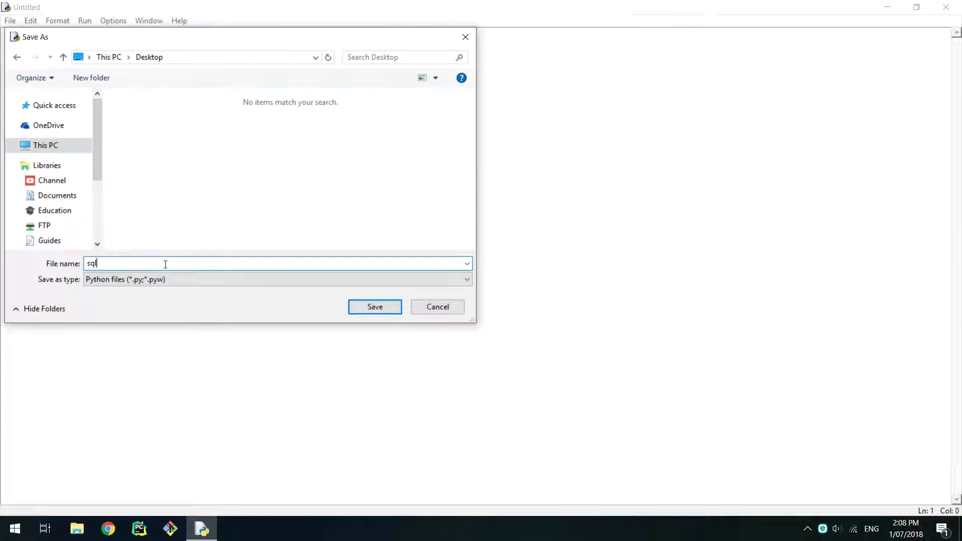
Save sqliteTutorial.py on the Desktop with import sqlite3, a connection to sqlite3_tutorial.db and a cursor.
left_click(375, 308)
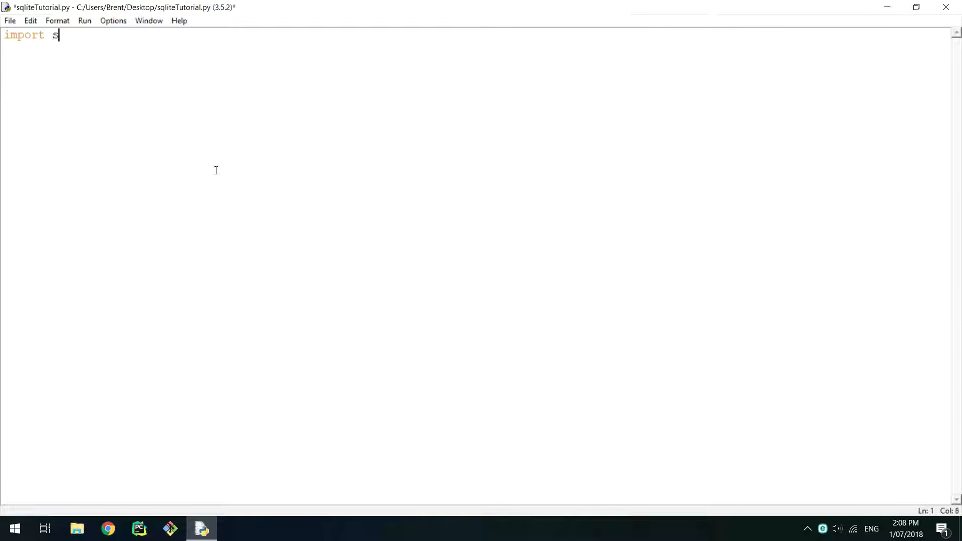
type("qlite3")
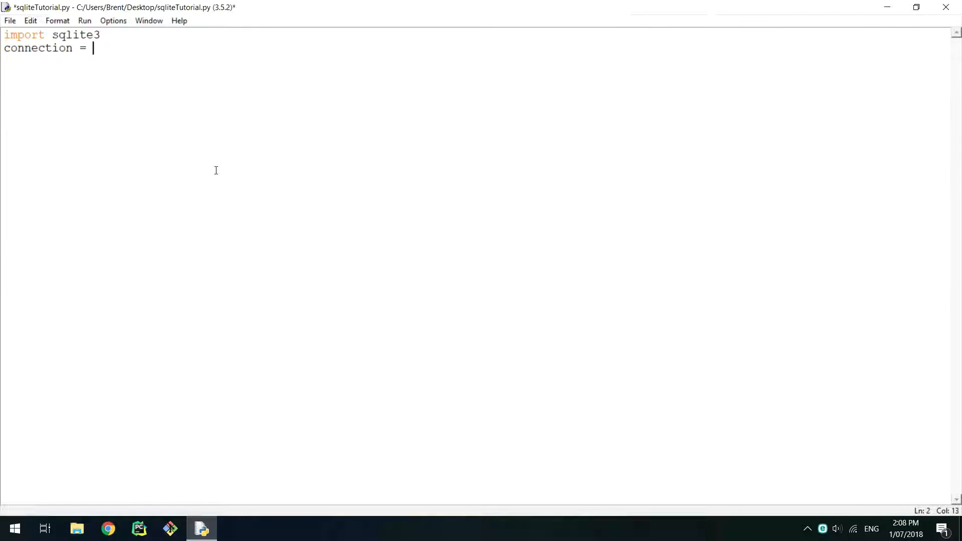
type("sqlite3.connect('sqlite3_tutorial.db")
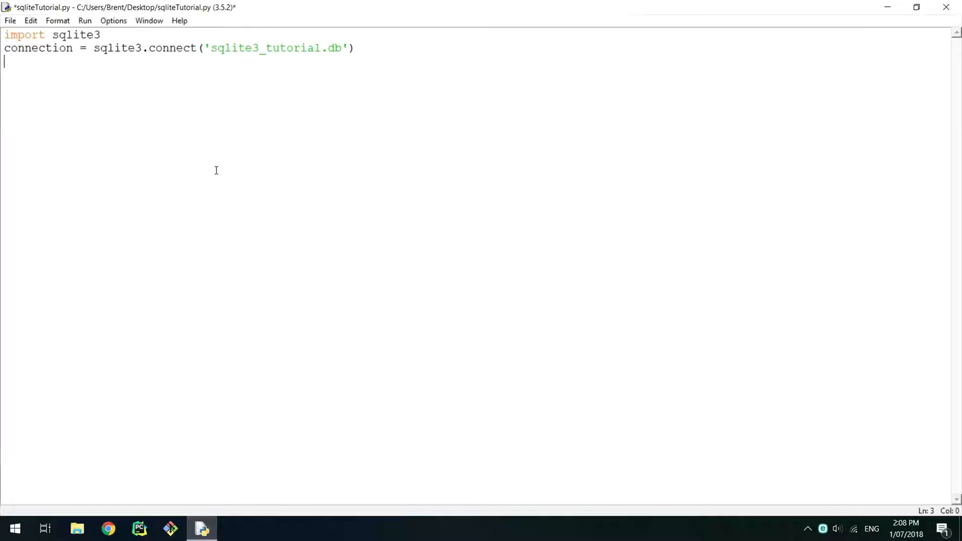
type("cursor =")
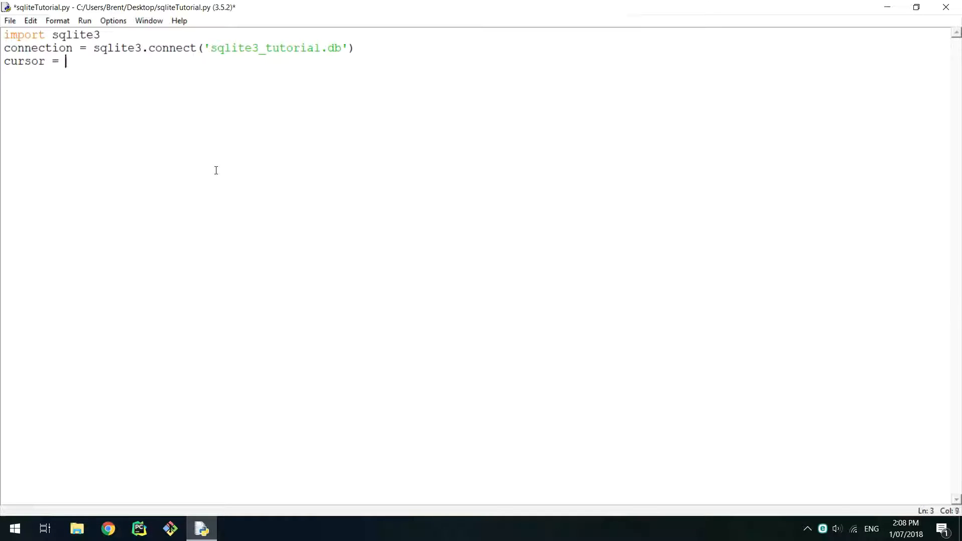
type("connection.cursor()")
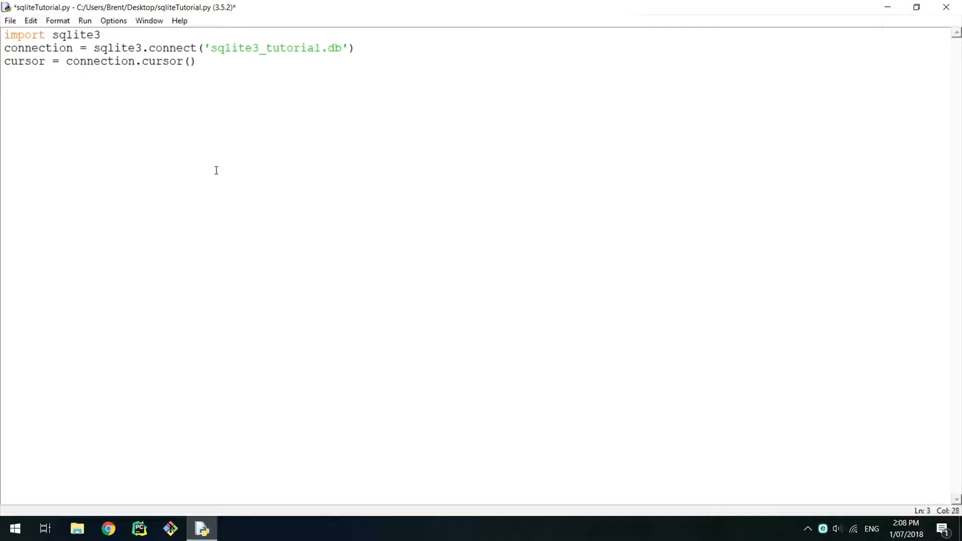
left_click(917, 7)
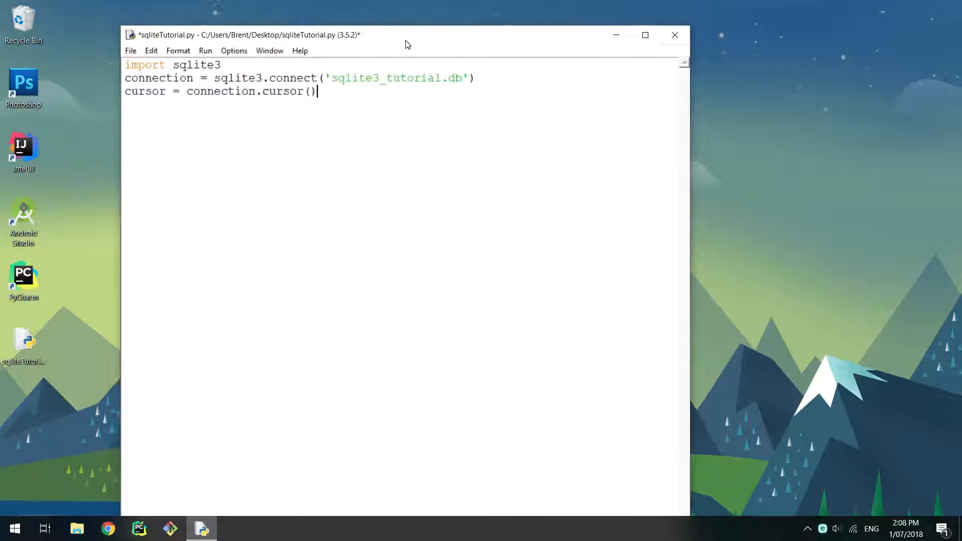
left_click(139, 38)
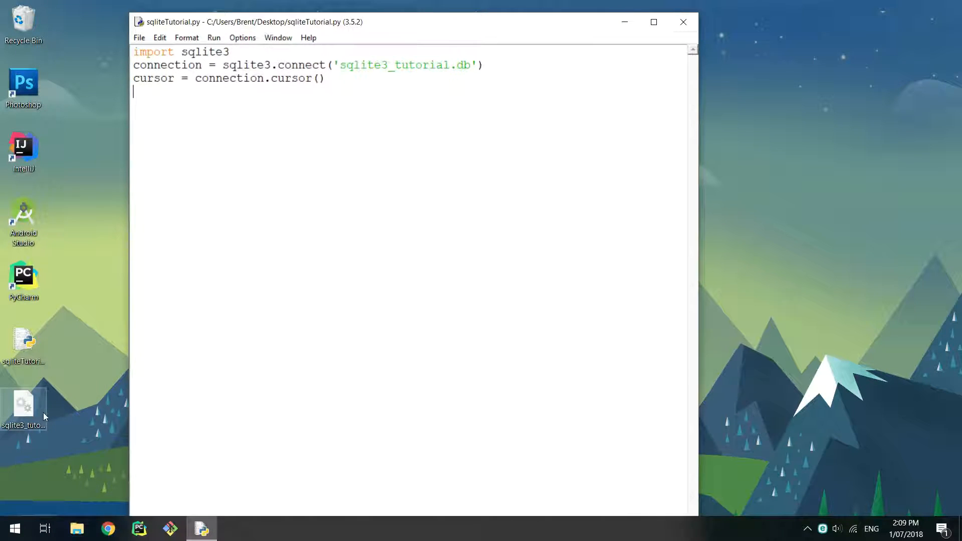
Add cursor.execute creating names (id INTEGER PRIMARY KEY, name TEXT) and run the script.
type("cursor.execute")
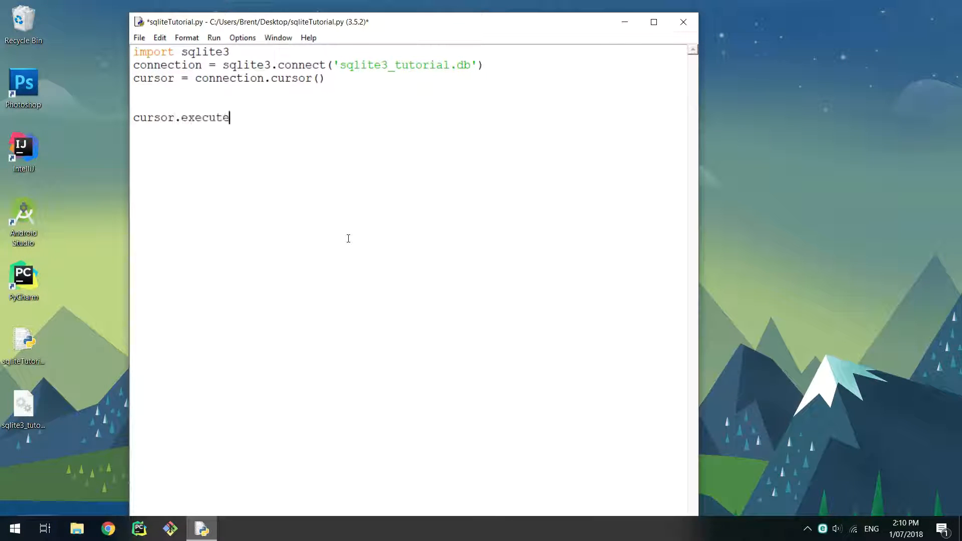
type("('CREATE TABLE names (id")
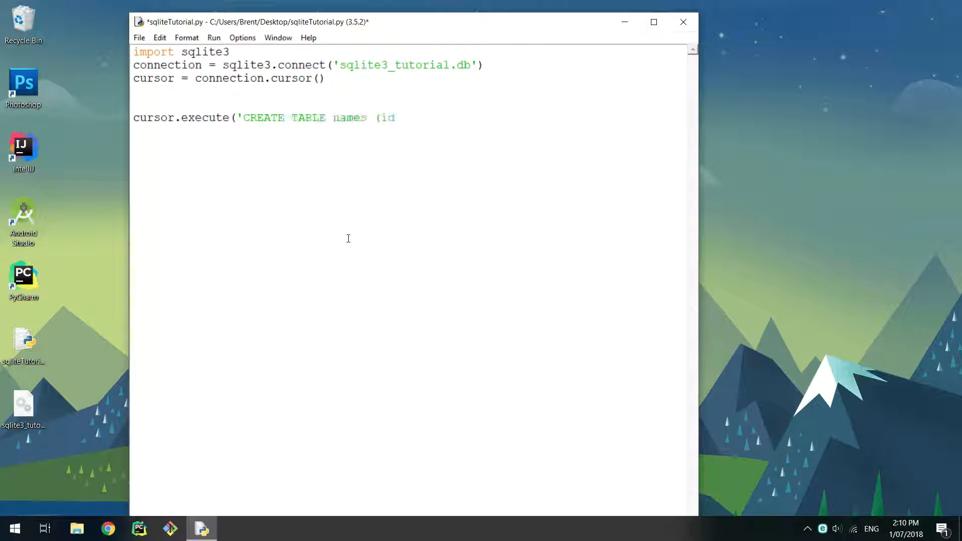
type("INTEGER PRIMARY KEY, na")
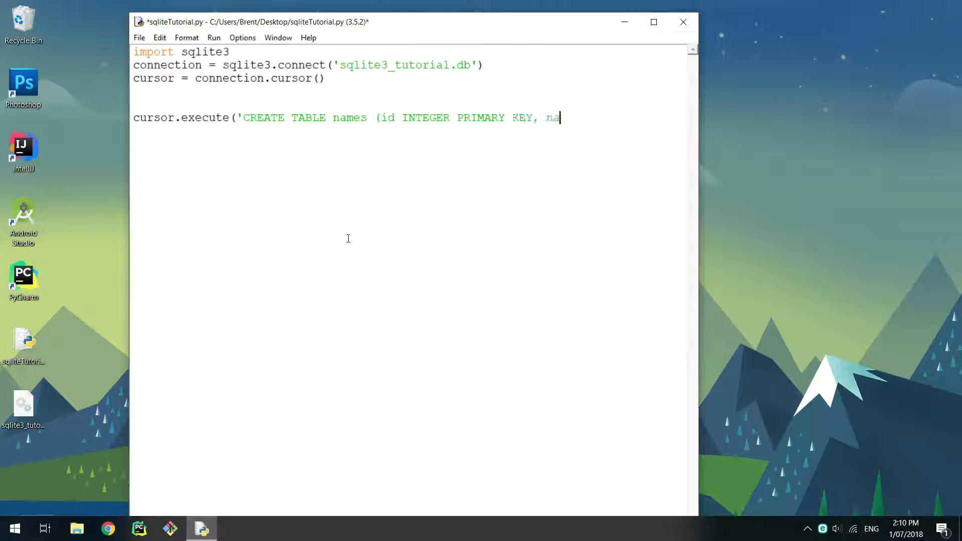
type("me TEXT')")
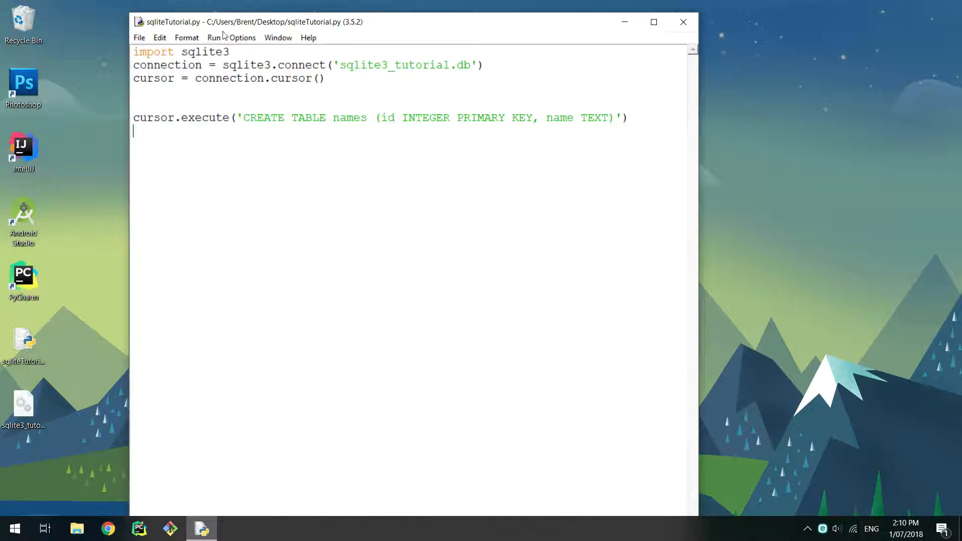
key("F5")
type("# ")
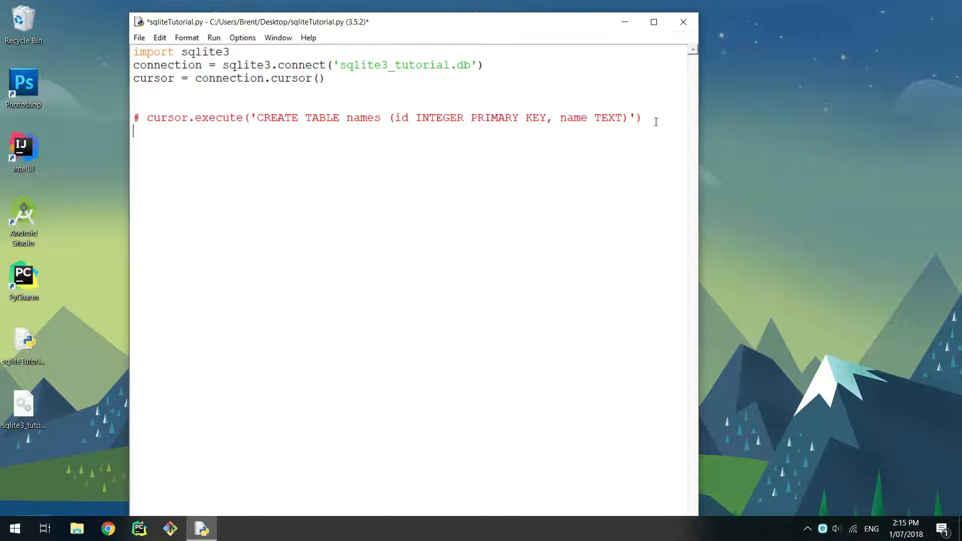
Add cursor.execute('INSERT INTO names VALUES(?, ?)', (1, 'Donald')) below the commented CREATE line and save.
type("cursor.e")
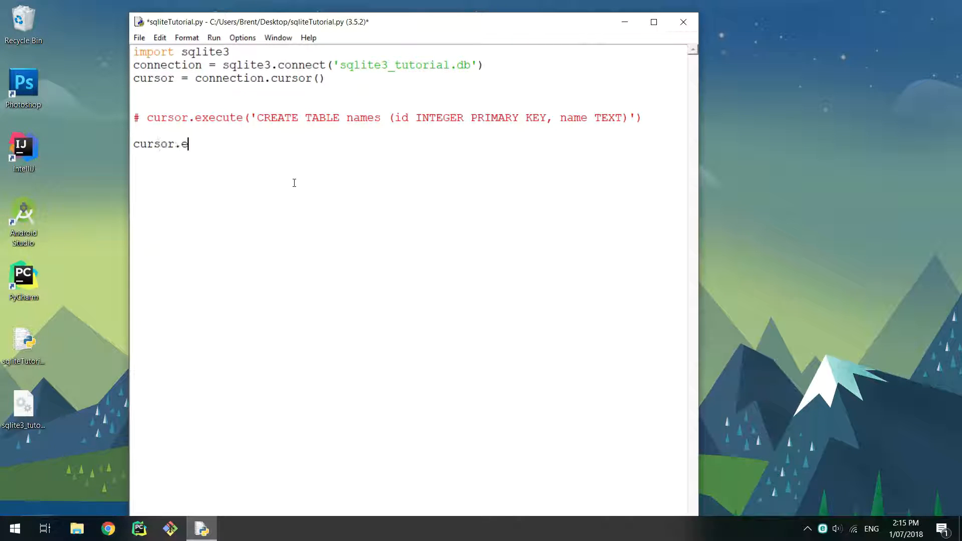
type("xecute('INSERT INTO")
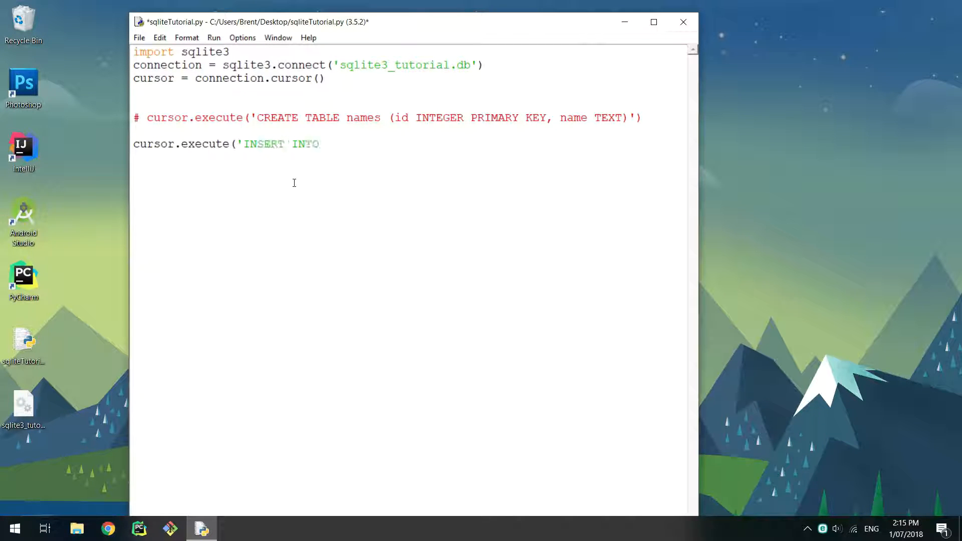
type("names VALUES(?, ?)'")
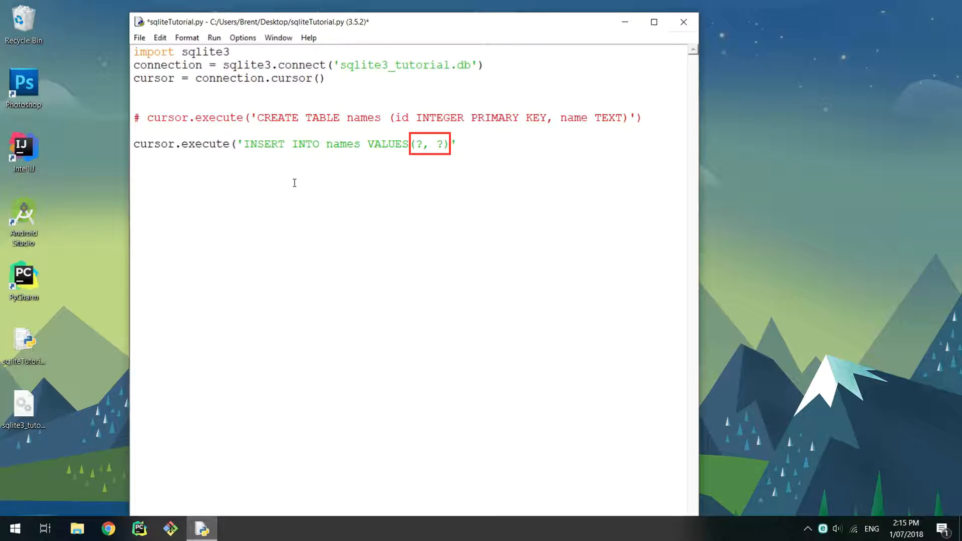
type(", (1, 'Dona")
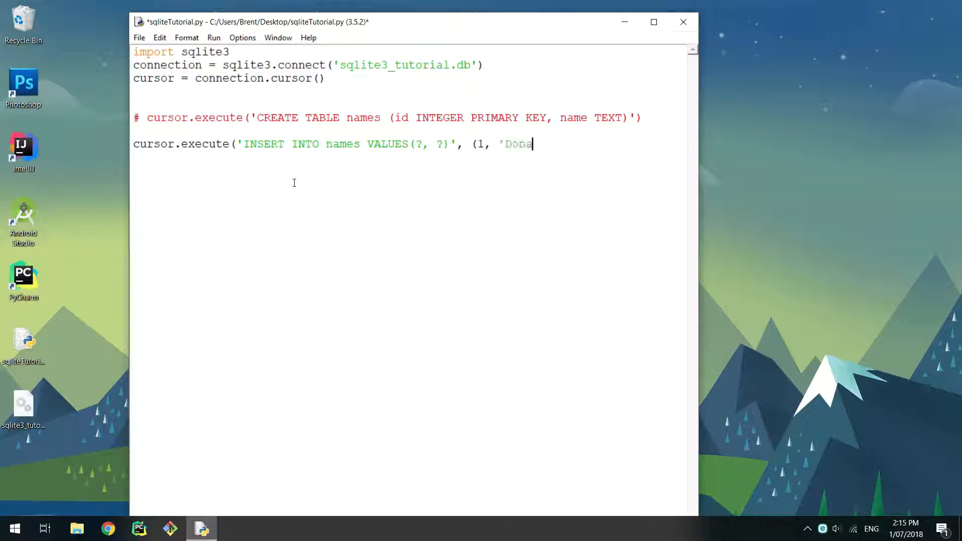
type("ld'))")
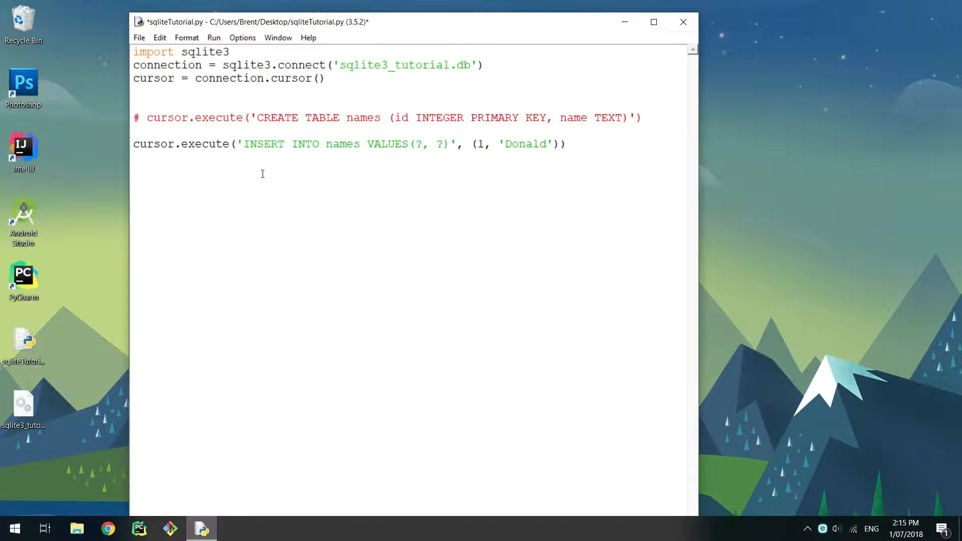
left_click(213, 38)
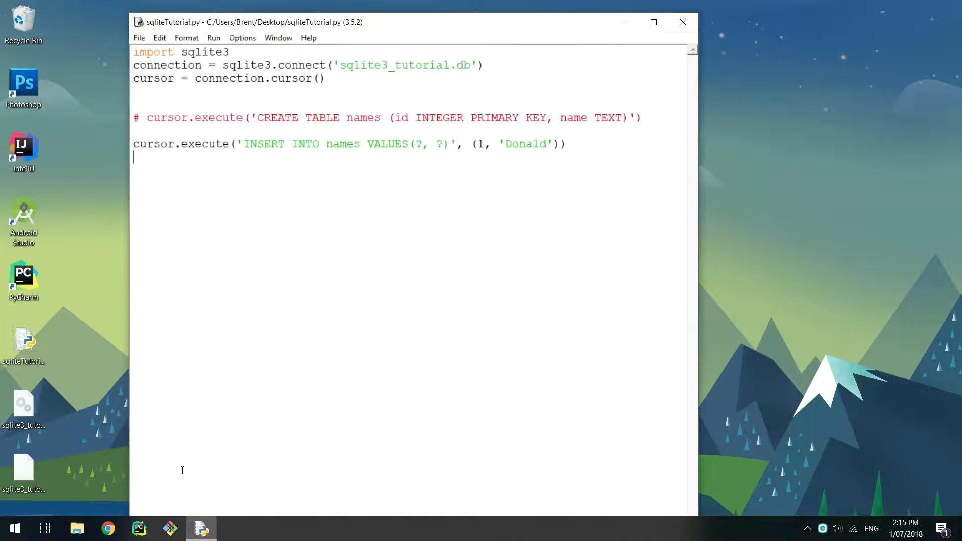
Check in the browser's SQLite Viewer that the names table still has 0 rows, then return to IDLE.
left_click(108, 528)
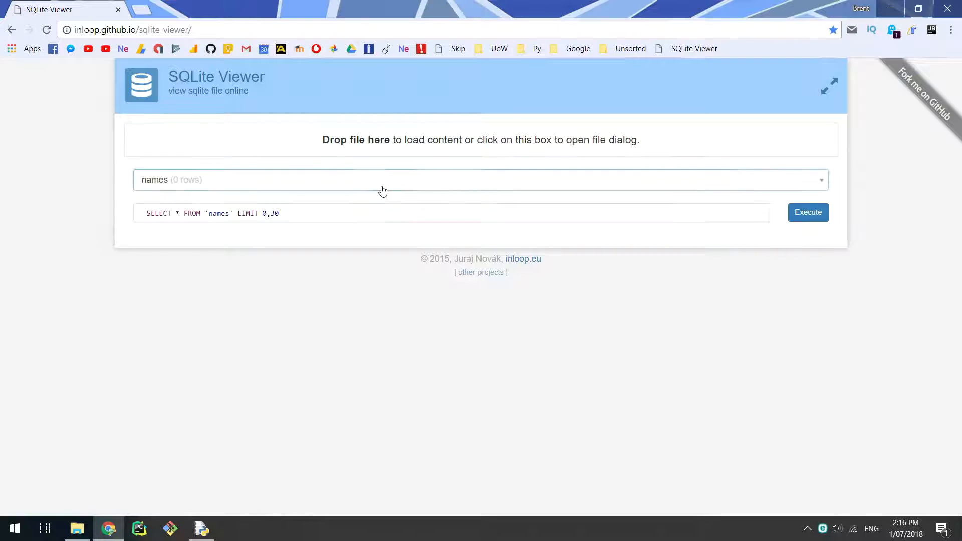
mouse_move(383, 188)
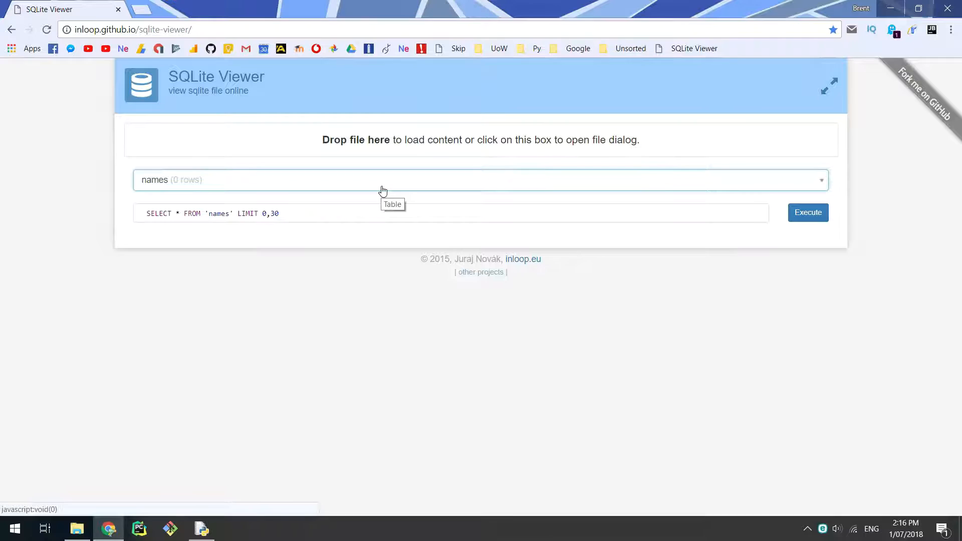
left_click(201, 529)
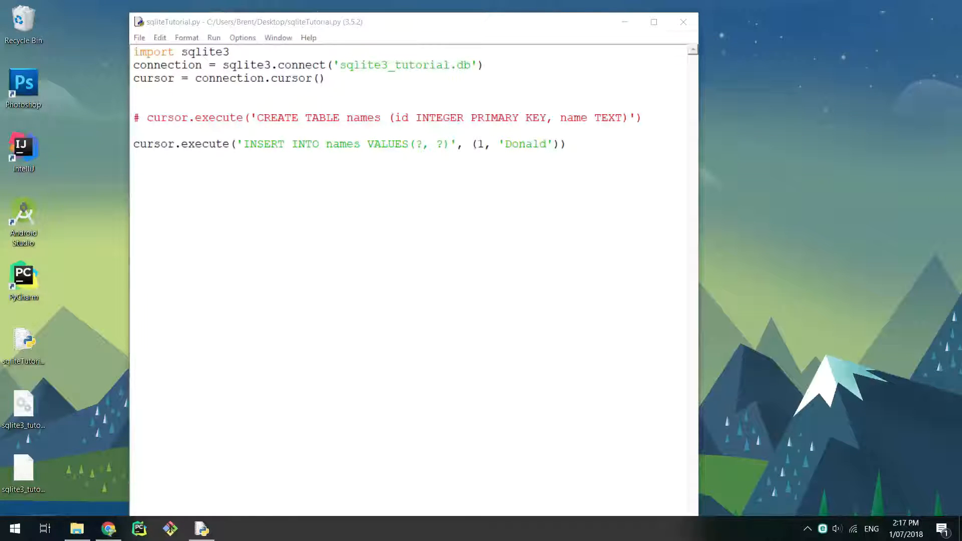
Add connection.commit() after the Donald insert and run the script.
left_click(586, 148)
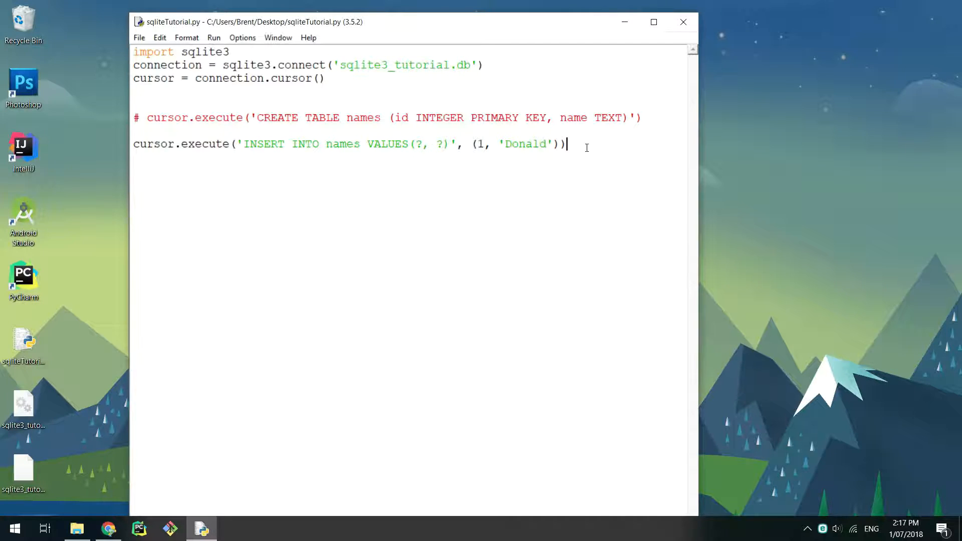
key("Enter")
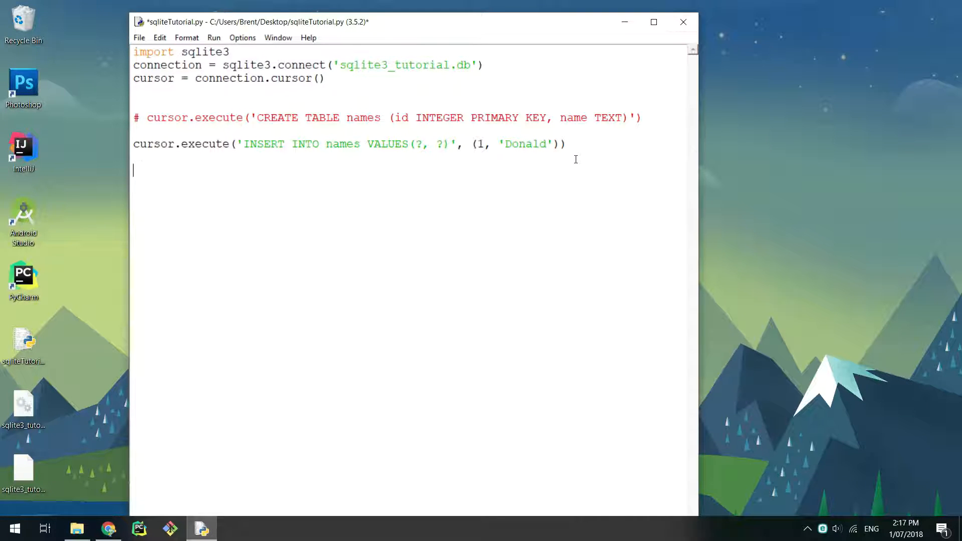
type("connection.")
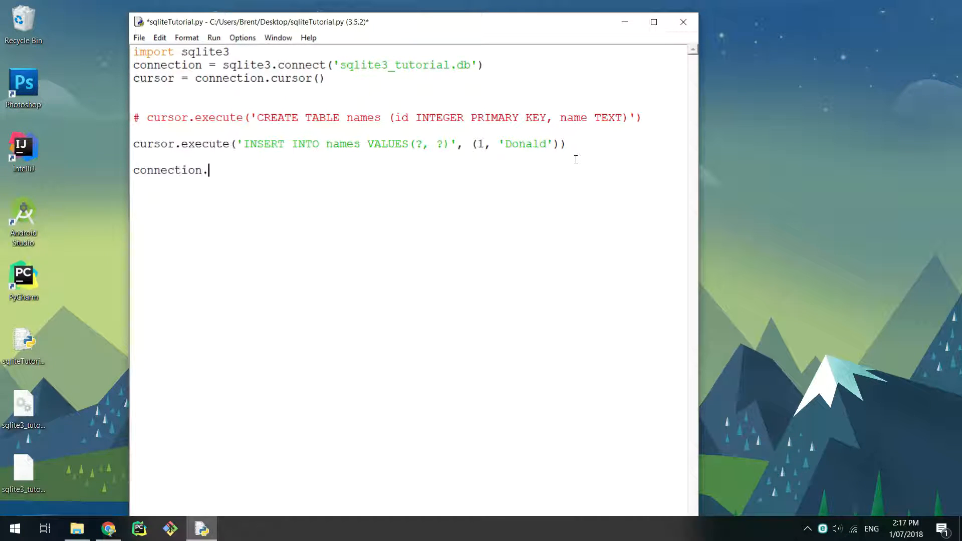
type("commit()")
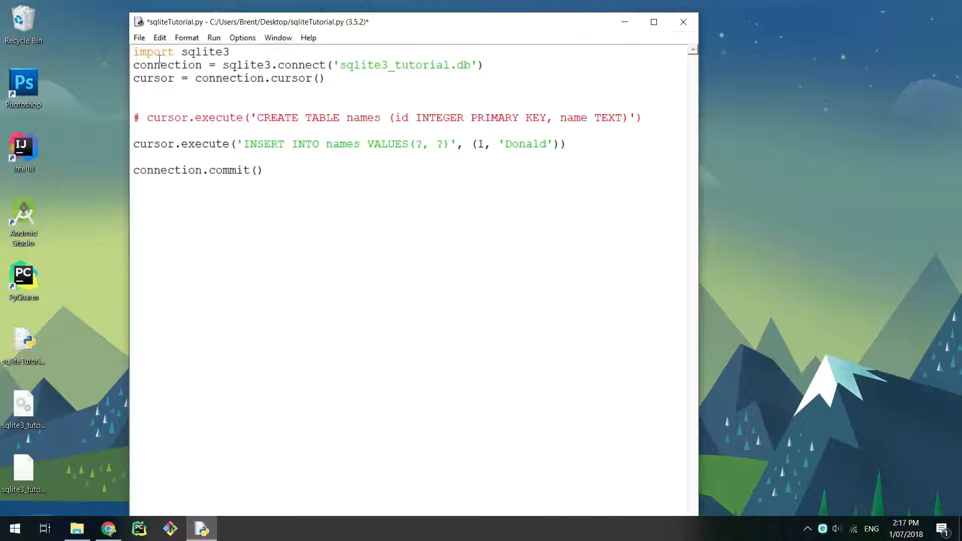
key("F5")
type("# ")
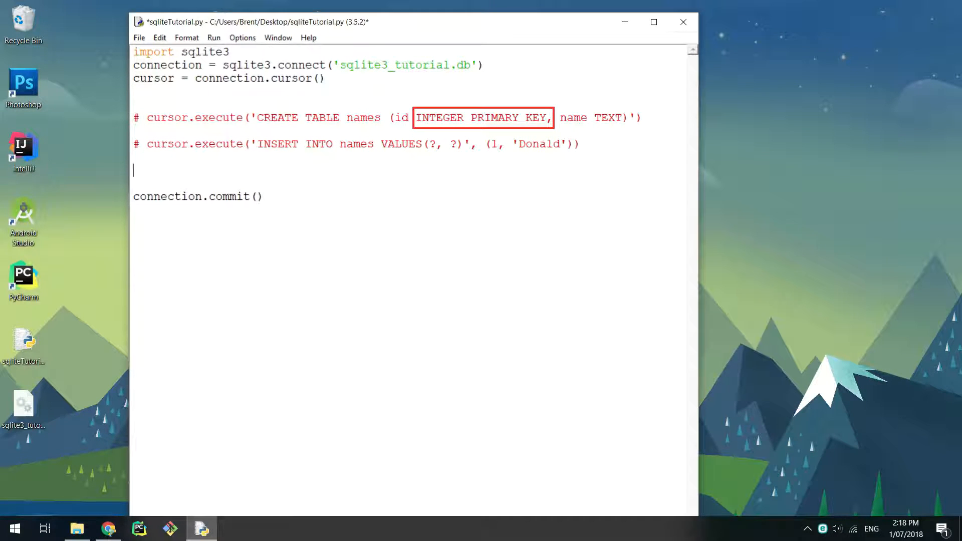
Add an INSERT of 'Richard' into names(name) with no id, save and run it.
type("cursor.execute")
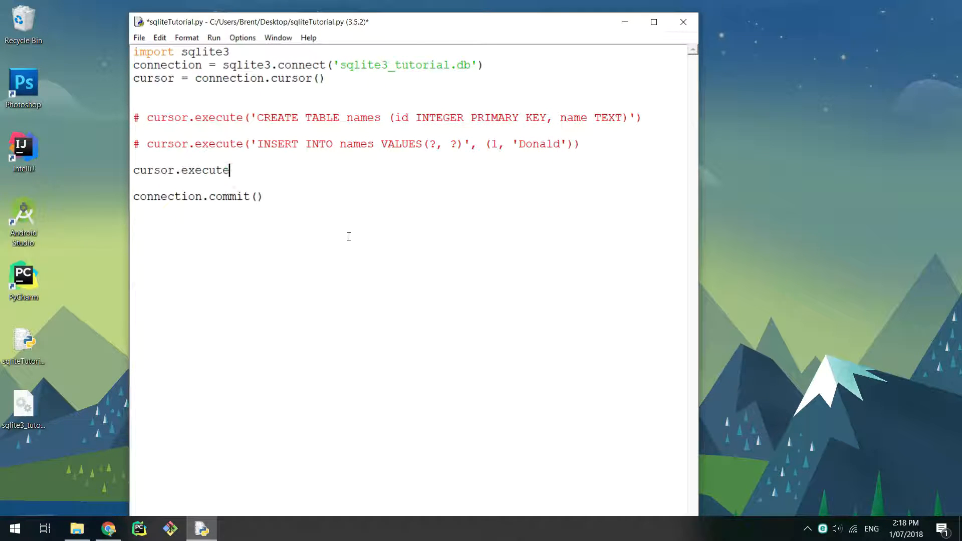
type("('INSERT INTO names(")
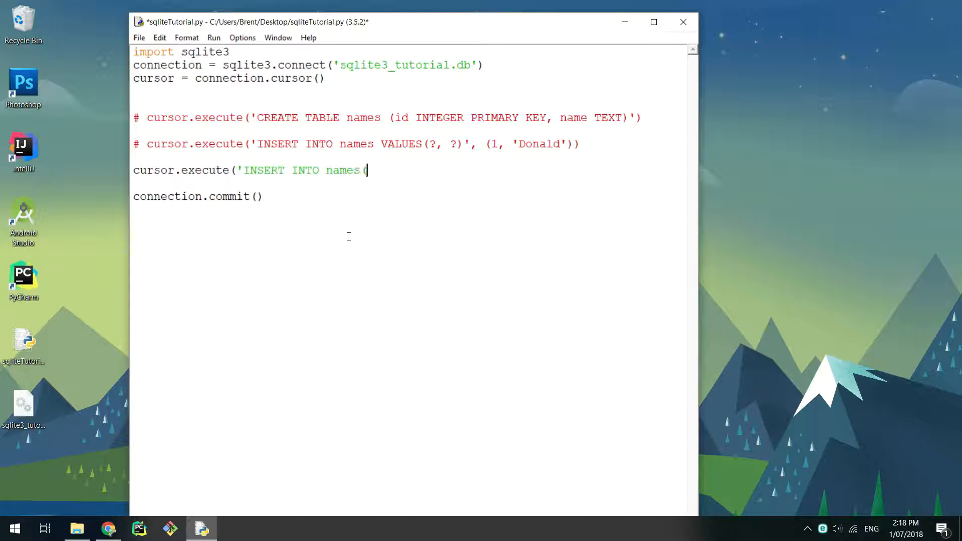
type("name) VALUES(?)', ('Richard',")
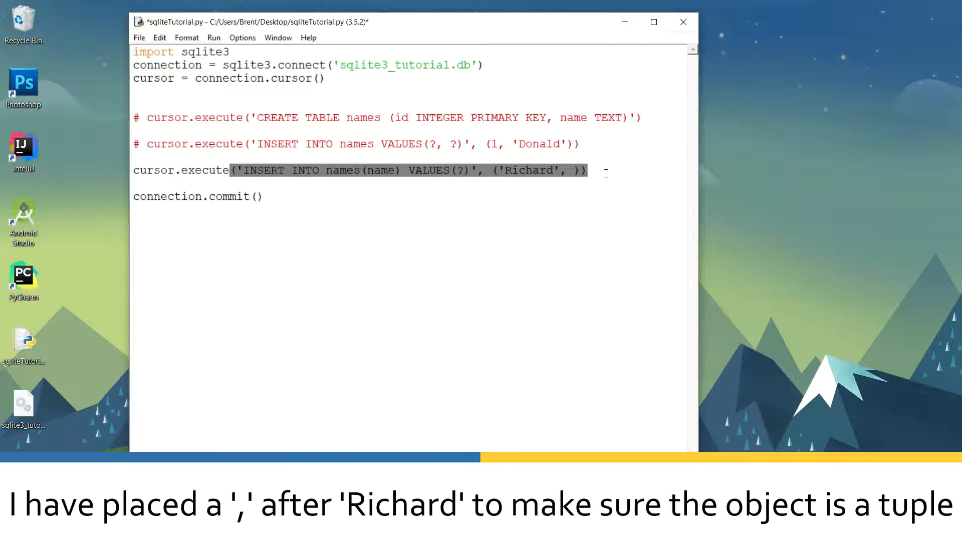
key("Ctrl+s")
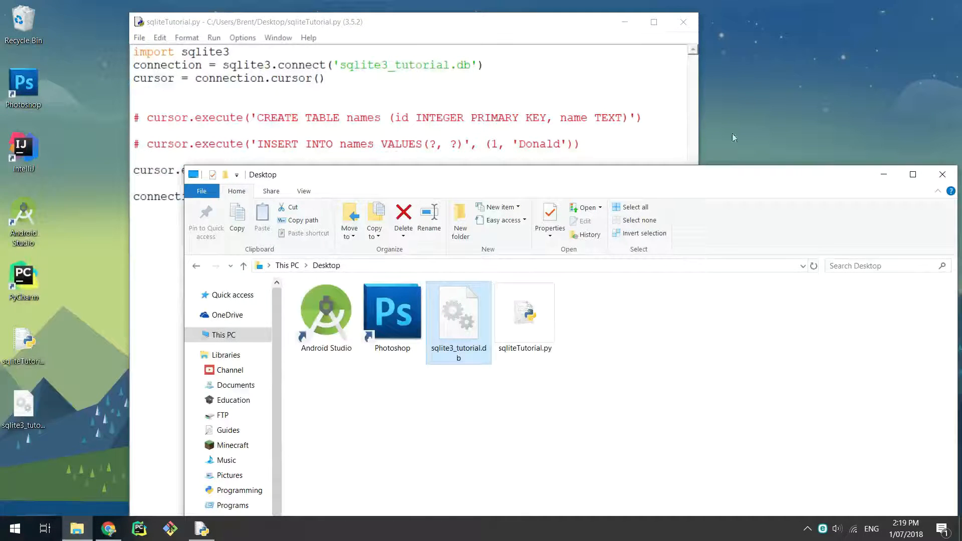
left_click(942, 174)
type("# ")
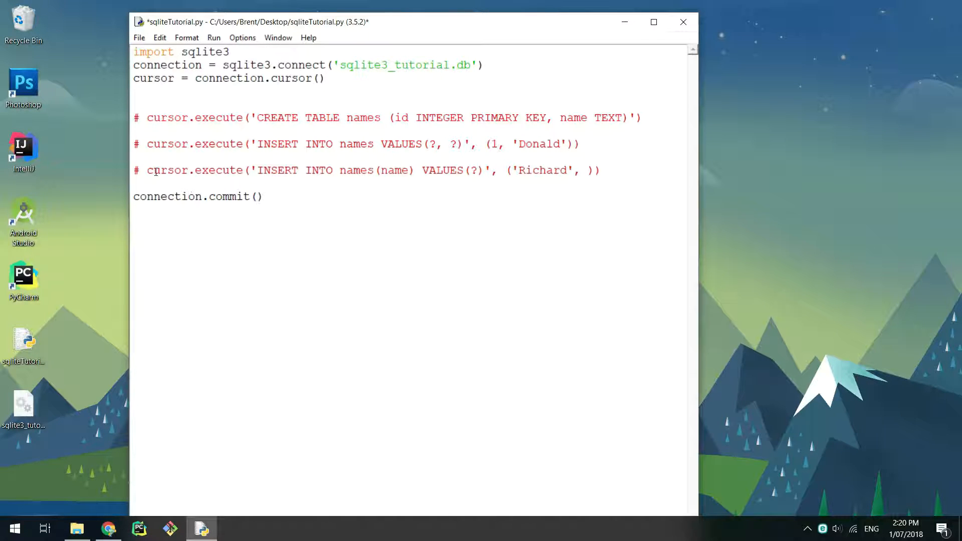
Add inserts of (3, 'Aaron') and (4, 'Ben') with connection.rollback() between, and run to test the rollback.
type("cu")
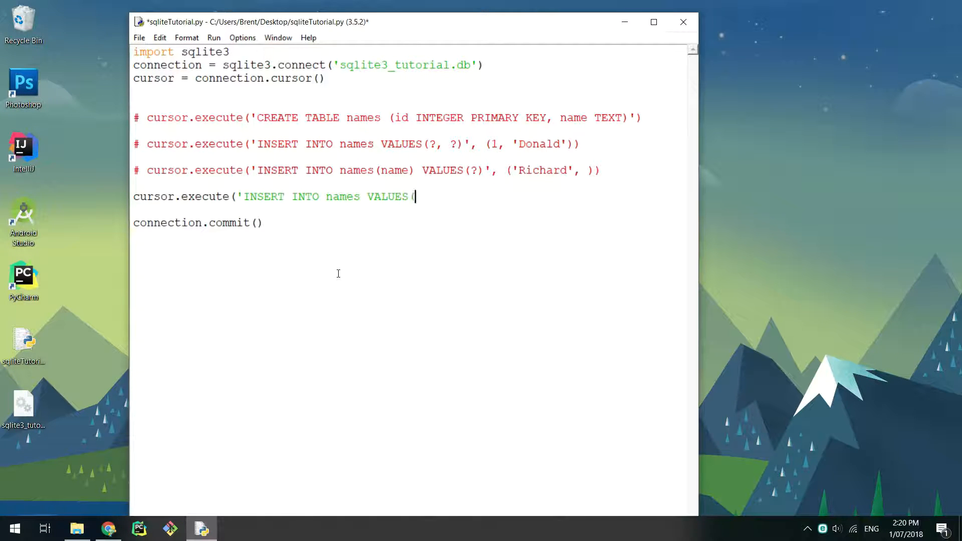
type("?, ?)', (3, 'Aaron')")
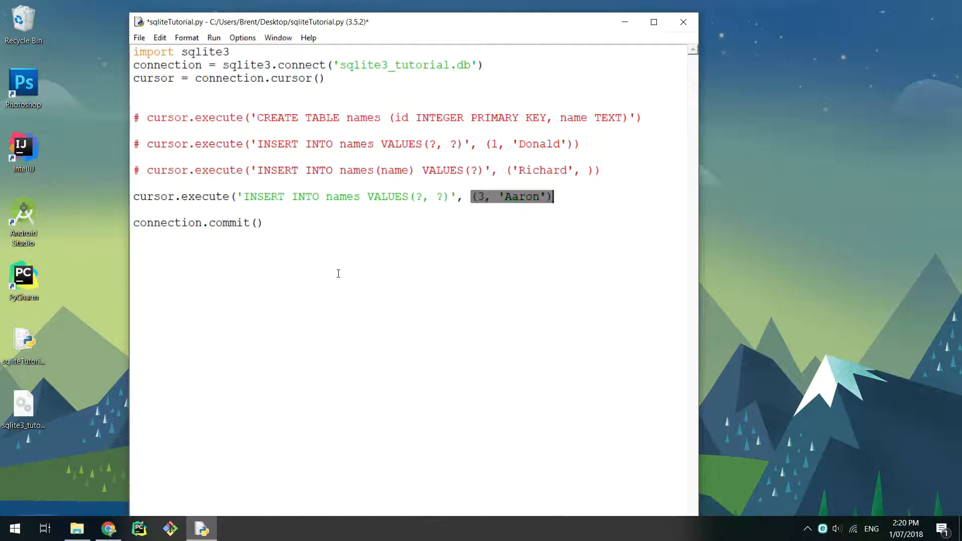
type("connection.rollbac")
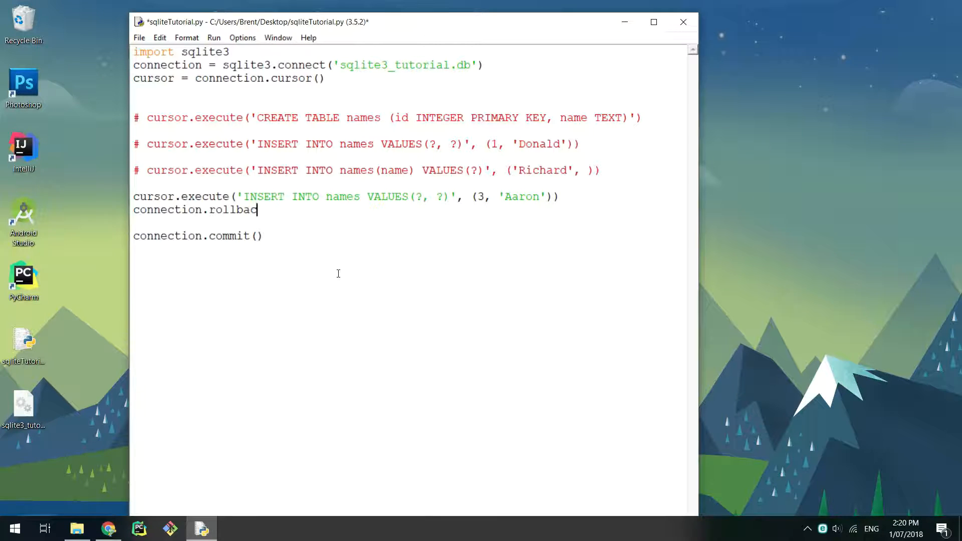
type("k()")
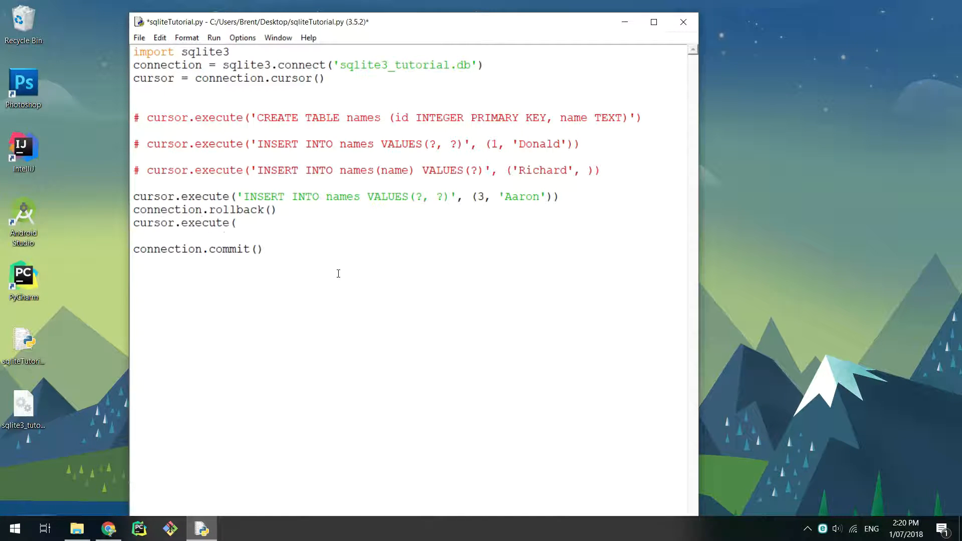
type("'INSERT INTO names V")
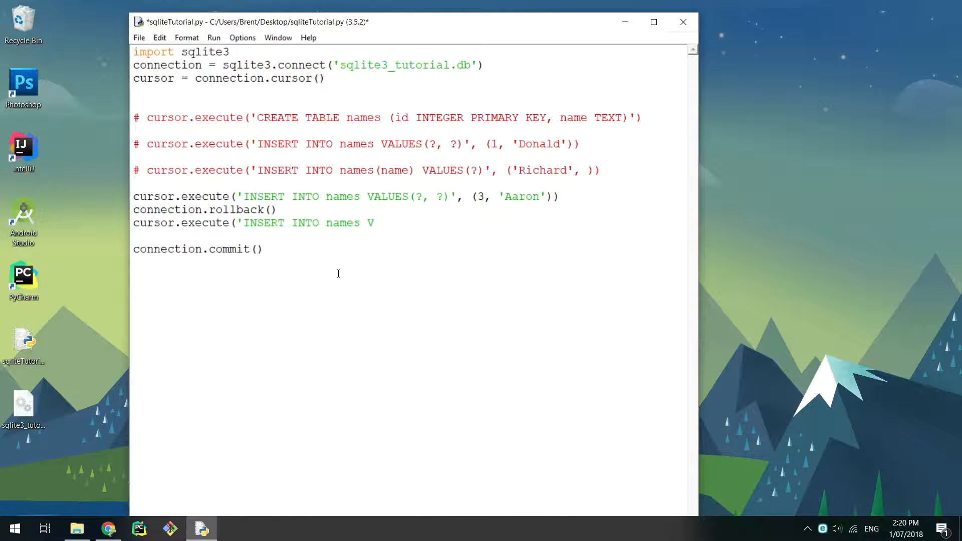
type("ALUES(?, ?)', (4, 'Ben'))")
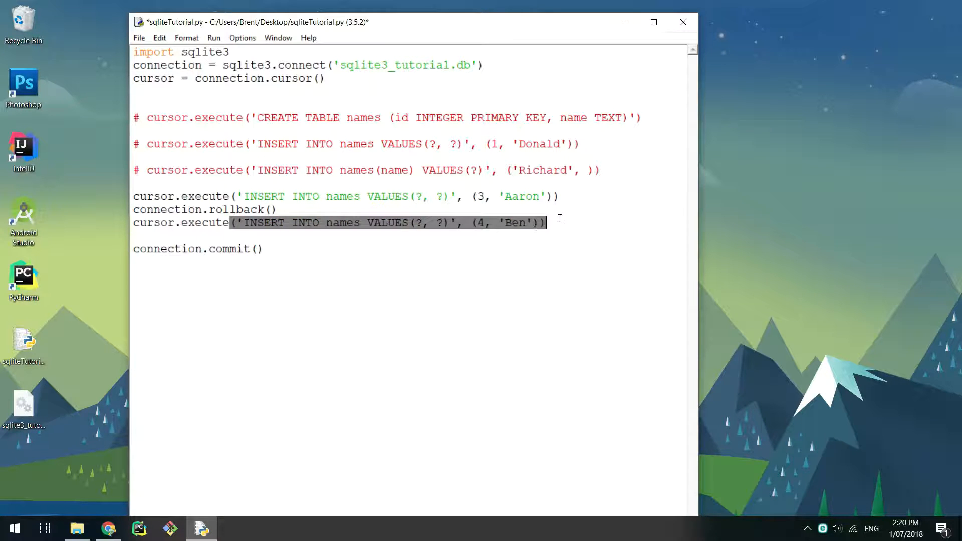
key("F5")
type("curs")
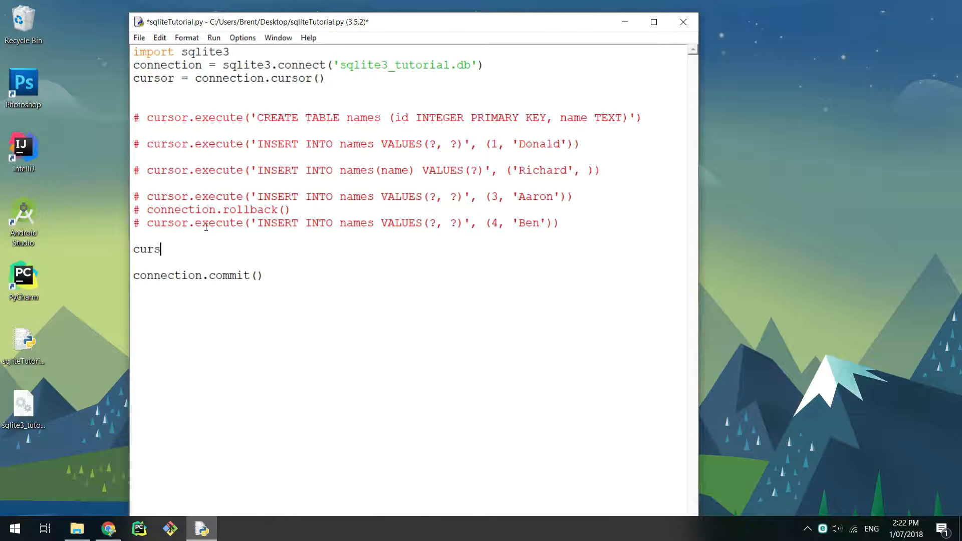
Select row 1 from names, fetch it with cursor.fetchone(), print its id and name, and run.
type("or.execute('SELECT *")
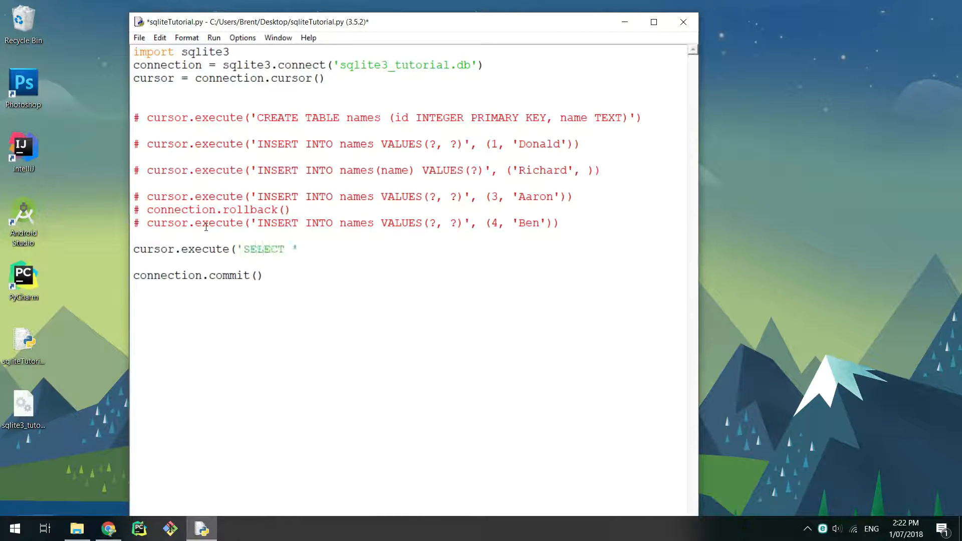
type("FROM names WHERE id=?', (1,")
type("row = c")
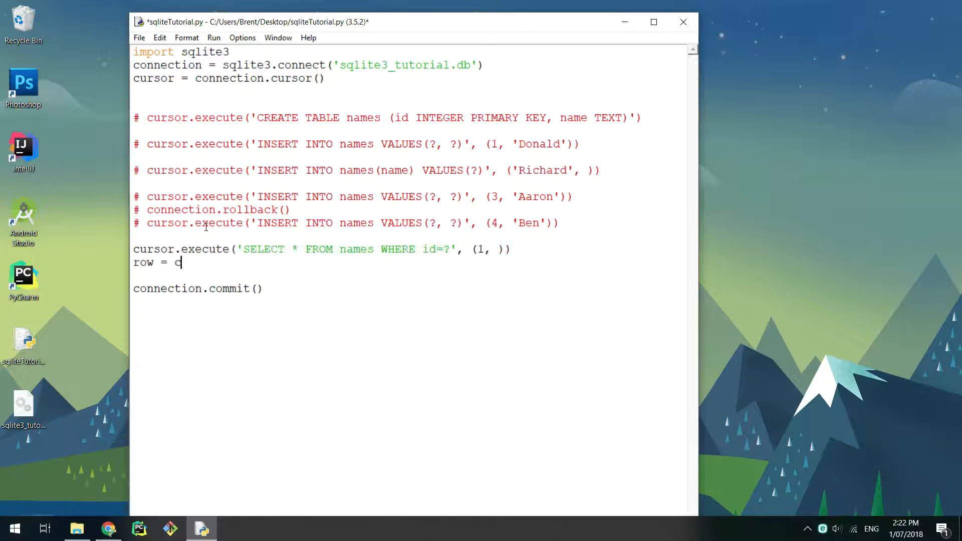
type("ursor.fetchone()")
type("print (\"name: \" + str(name))")
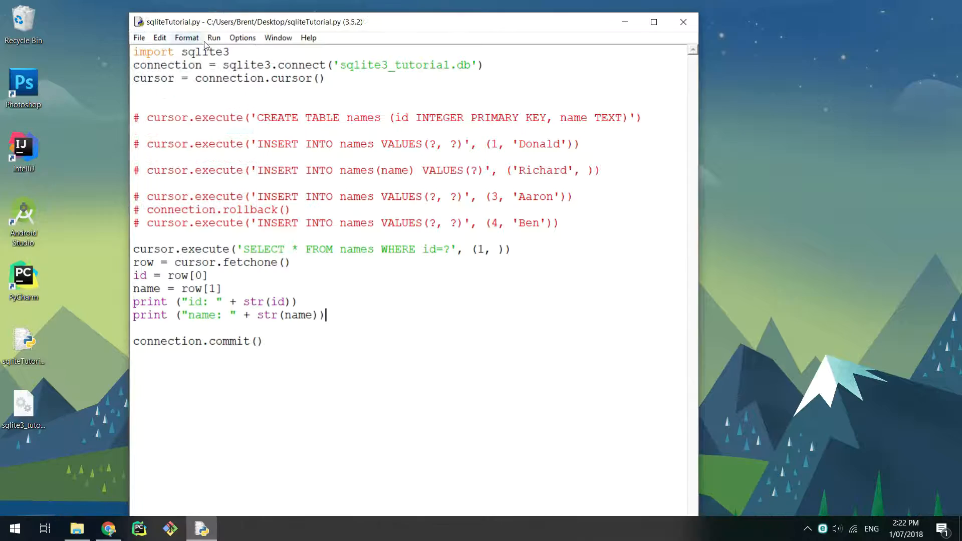
key("F5")
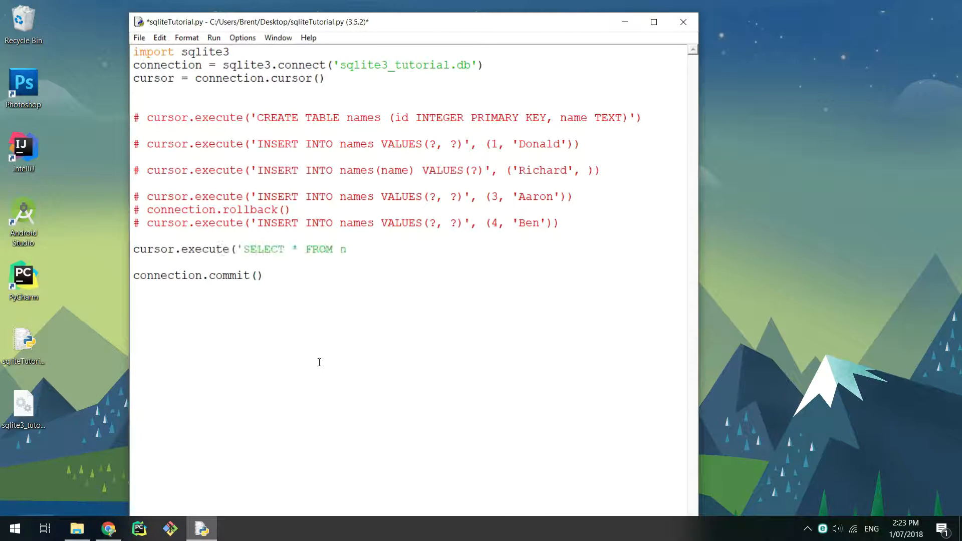
Run SELECT * FROM names with a fetchone loop printing every row, then delete the loop code.
type("ames')")
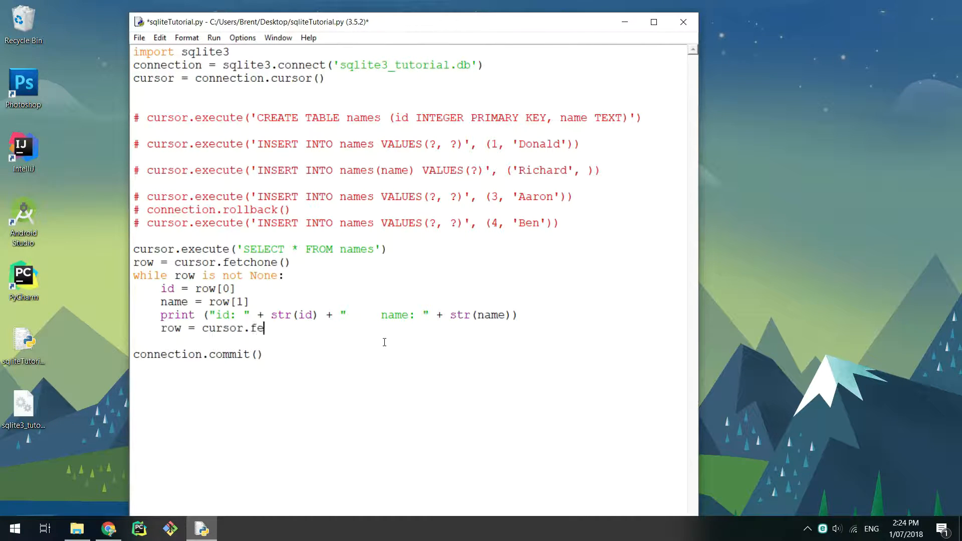
key("F5")
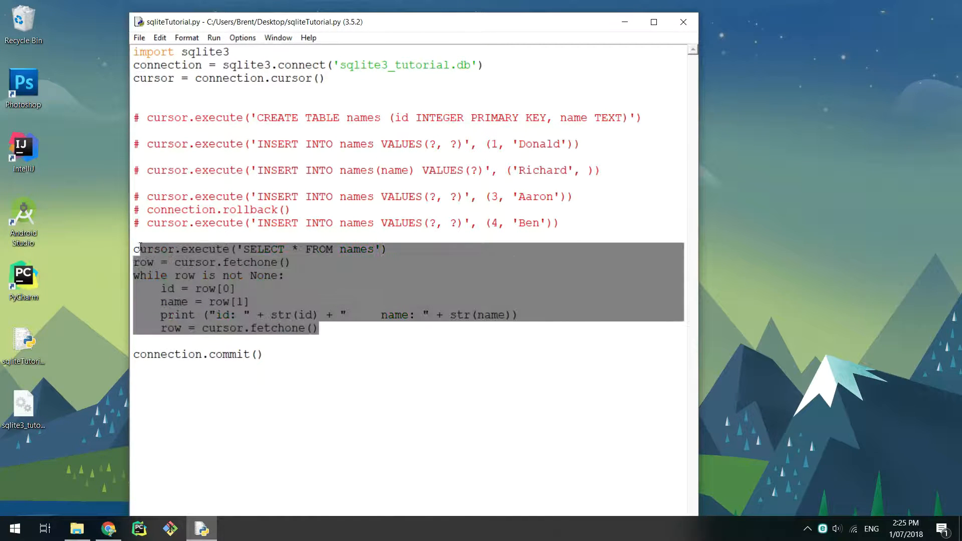
key("Delete")
type("rows = cursor.fetc")
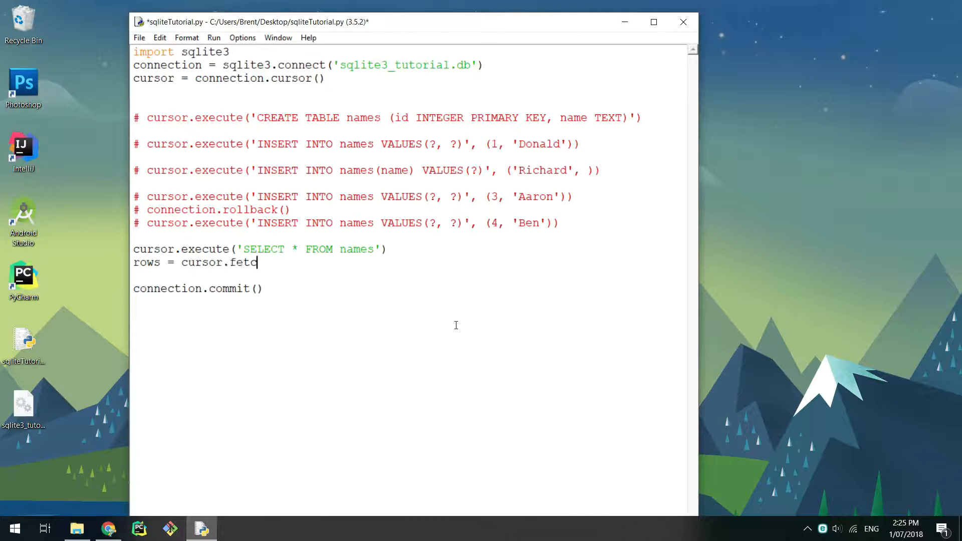
Complete rows = cursor.fetchall(), loop printing "id: " + str(row[0]) + " name: ", and run it.
type("hall()")
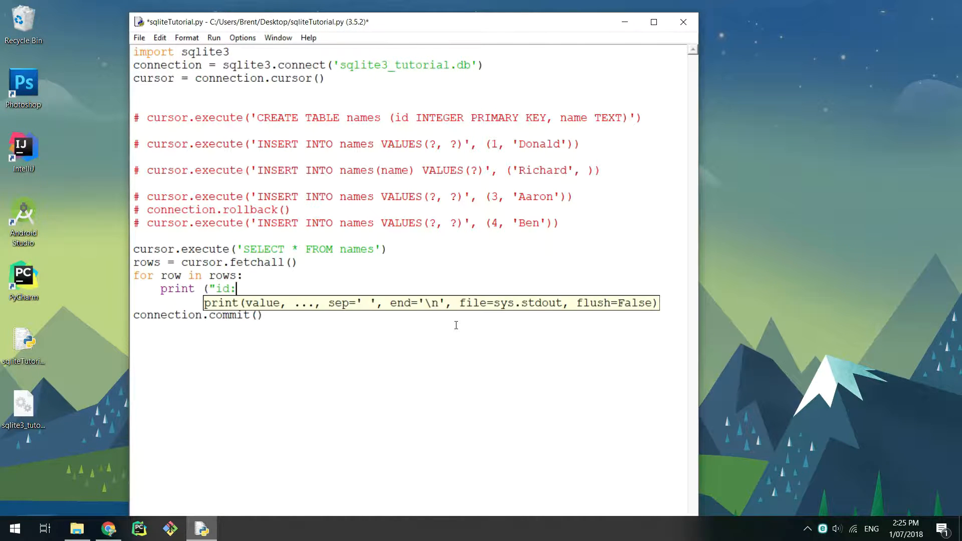
type("\" + str(row[0]) + \"    name: \" + str(row[1]))")
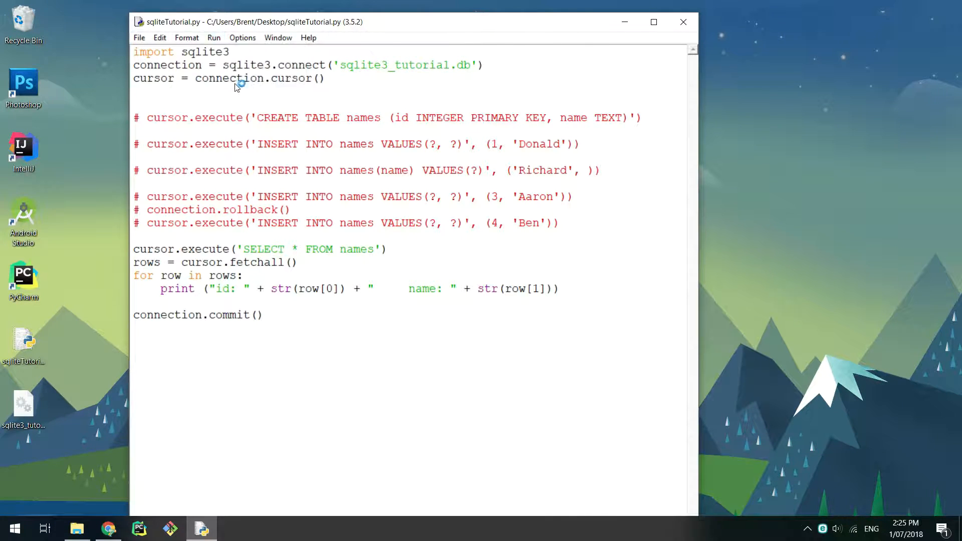
key("F5")
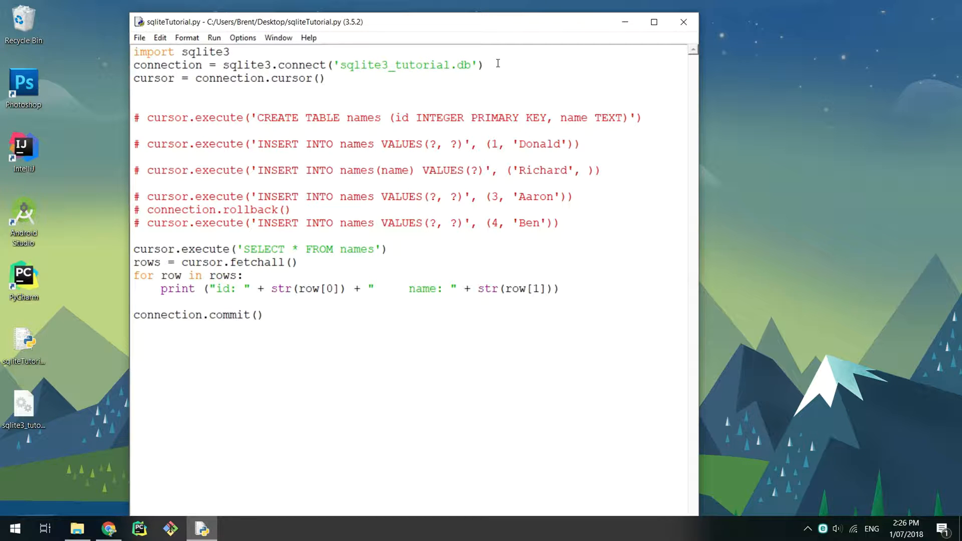
Set connection.row_factory = sqlite3.Row, select names WHERE id=1, print row.keys() and run it.
type("connection.row_factory = sqlite3.Row")
type("cur")
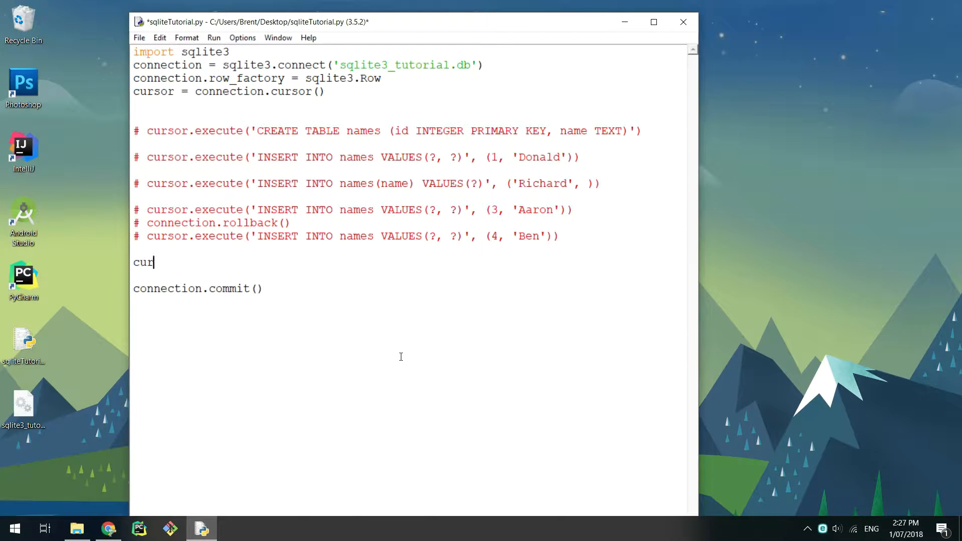
type("sor.execute('SELECT * FRO")
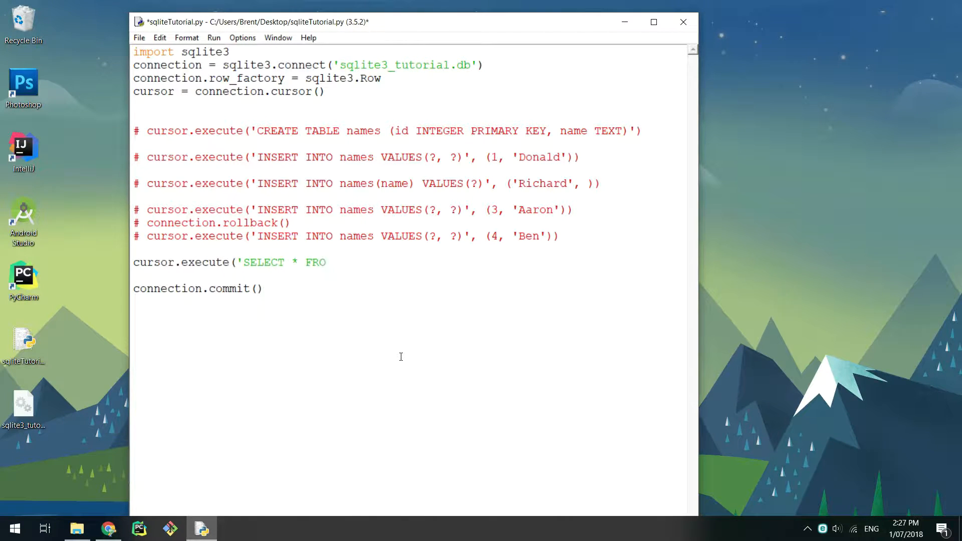
type("M names WHERE id=?', (1,")
type("row = cursor.fetchone(")
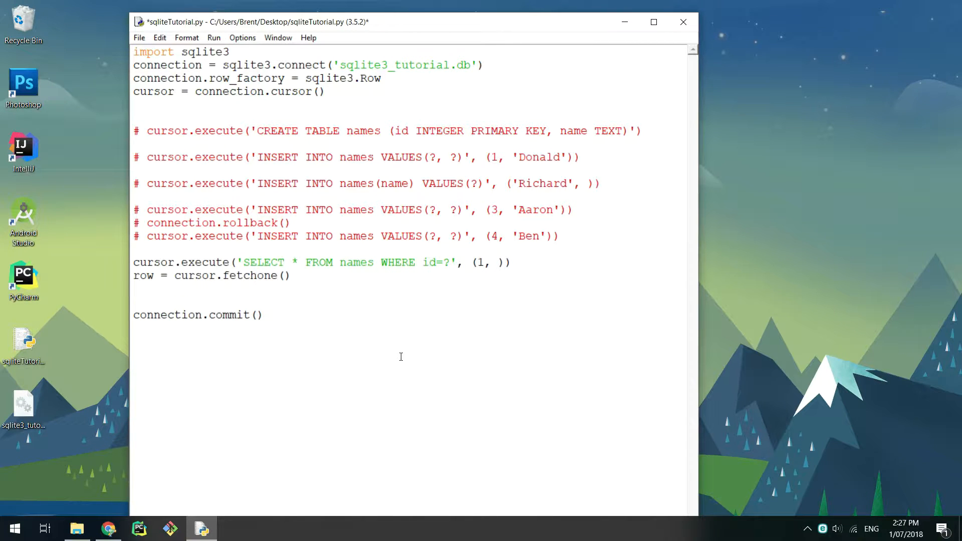
type("print (row.keys())")
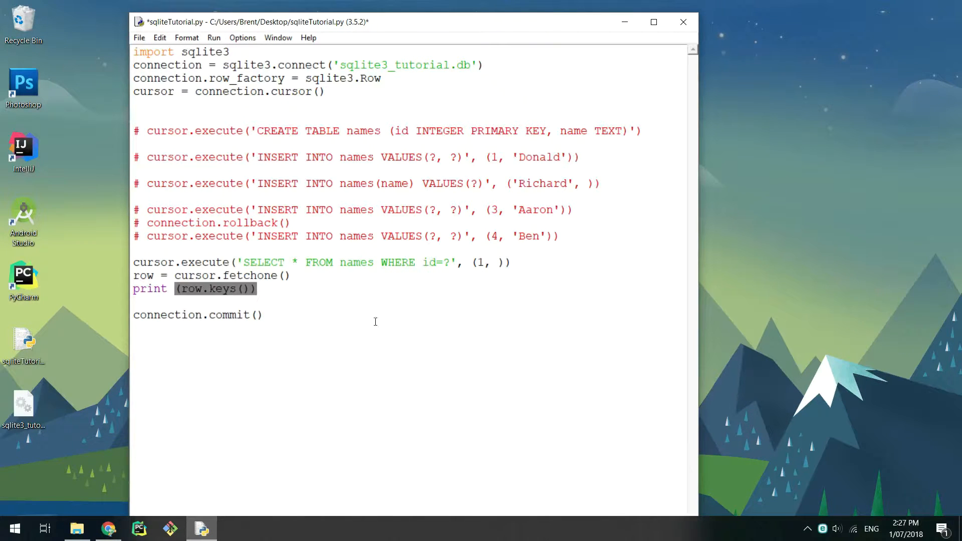
key("F5")
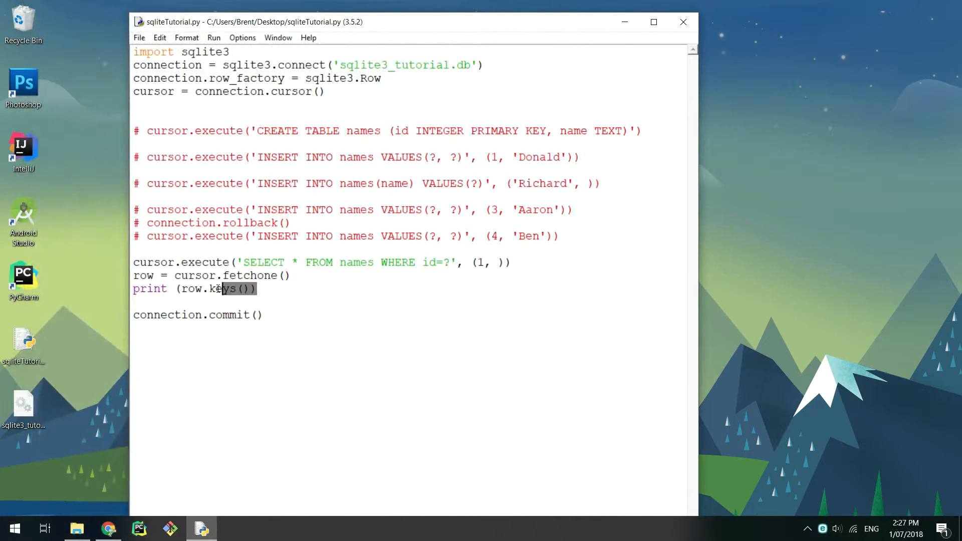
Read id = row['id'] and name = row['name'], print them to show 1 and Donald, then close the shell.
type("id = row['id']")
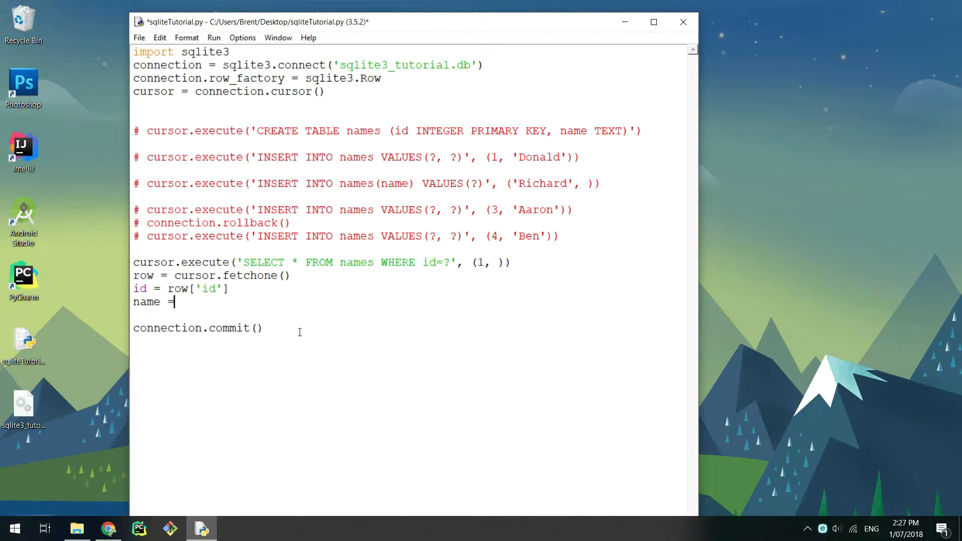
type("row['name']")
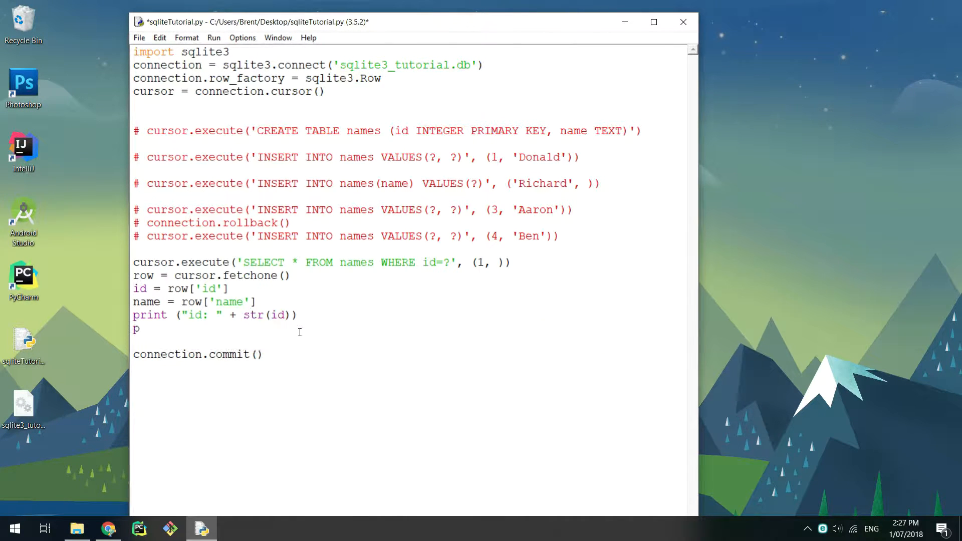
type("rint (\"name: \" + str(name))")
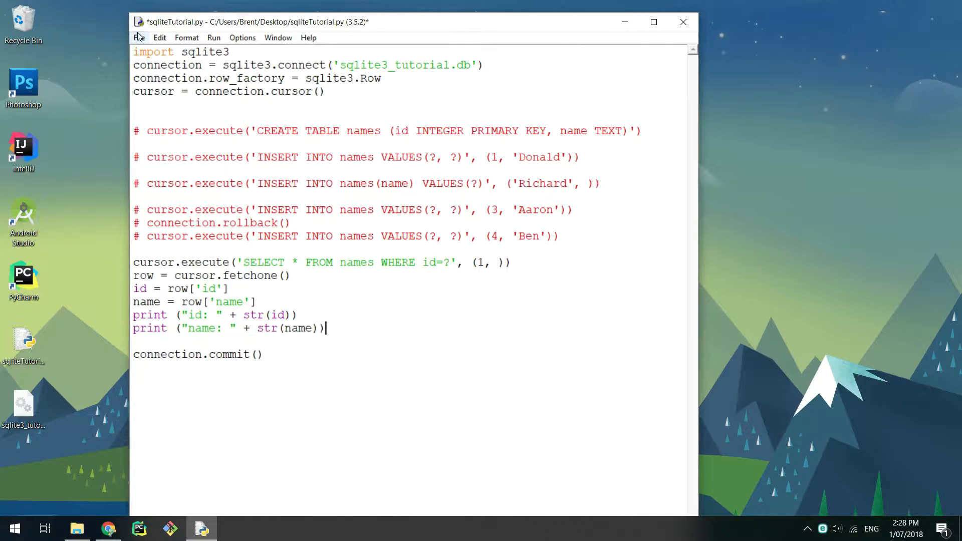
key("F5")
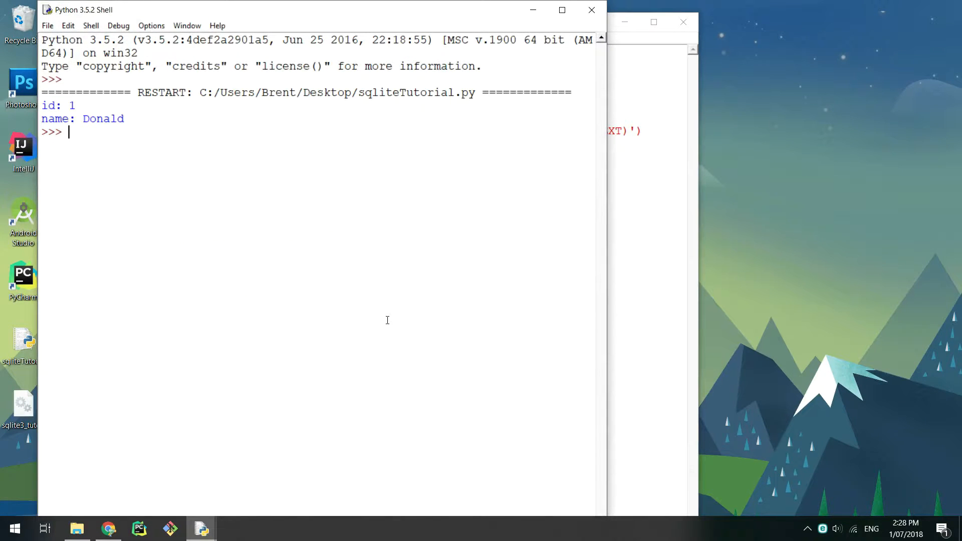
mouse_move(592, 10)
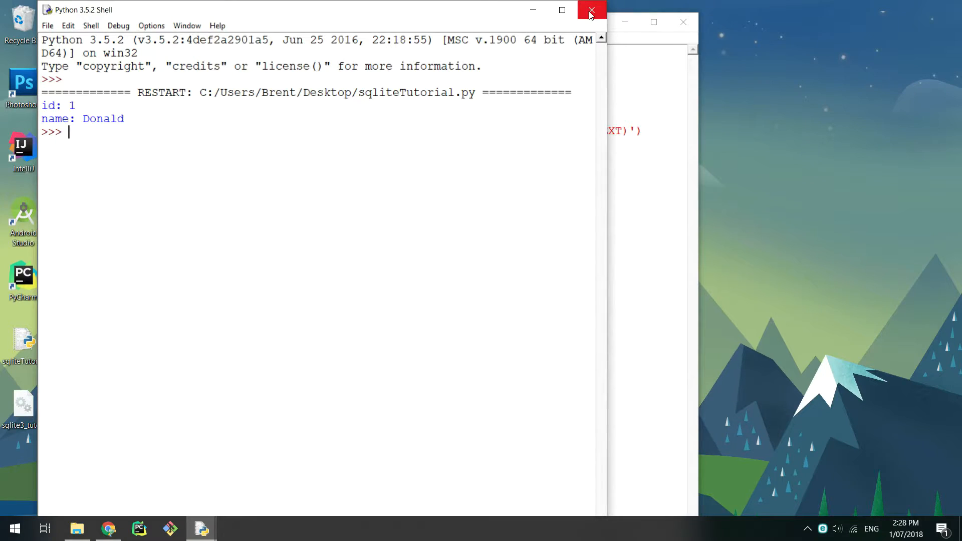
left_click(592, 9)
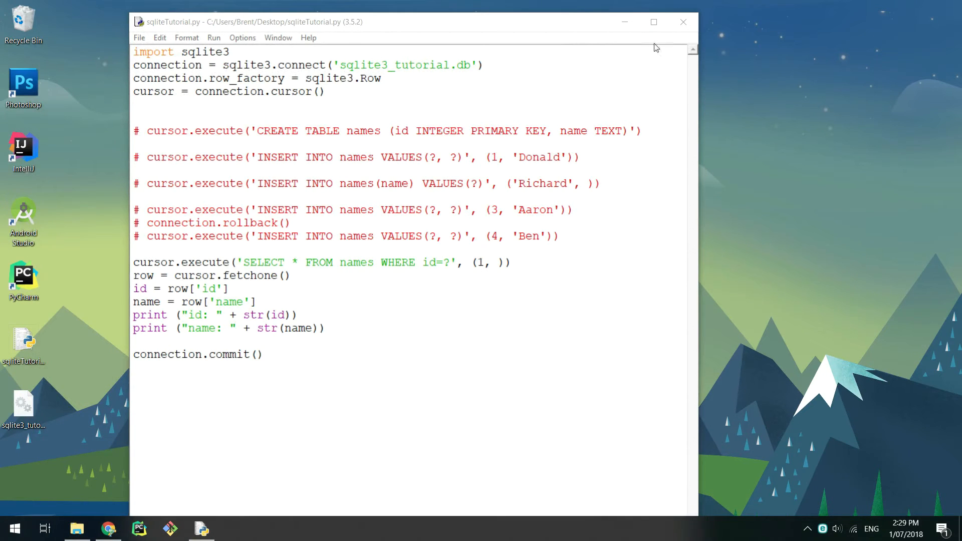
Close the IDLE editor and the Desktop File Explorer window, leaving only the desktop.
left_click(108, 528)
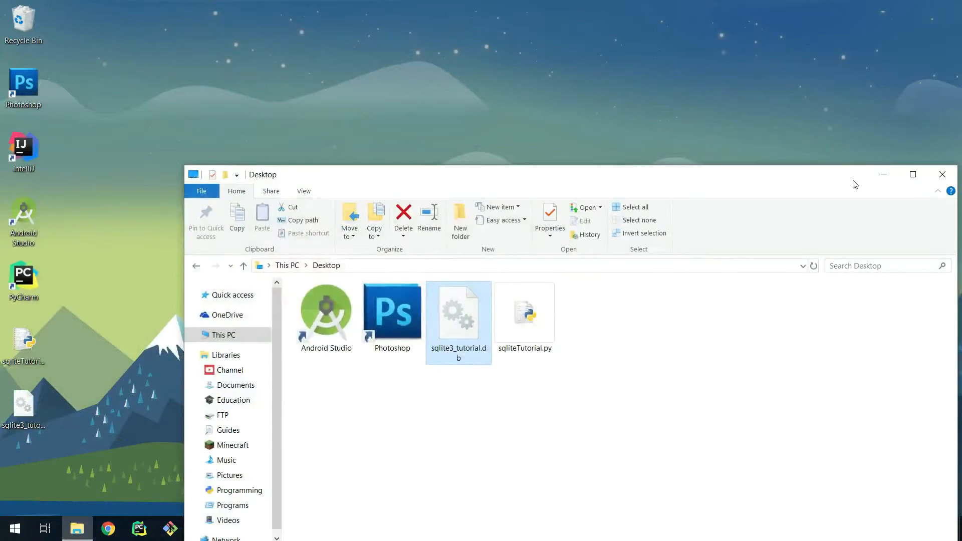
left_click(943, 175)
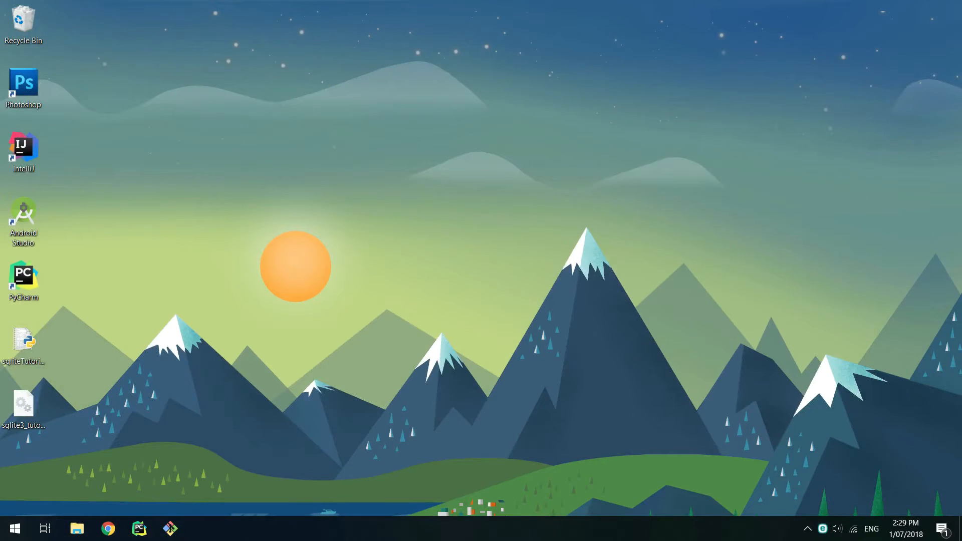